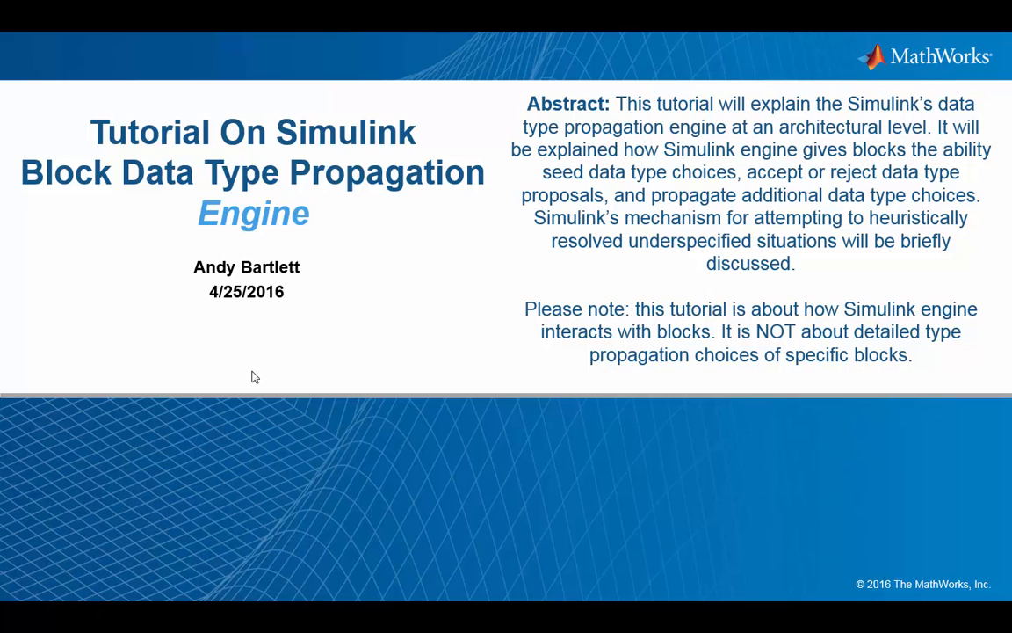
mouse_move(496, 276)
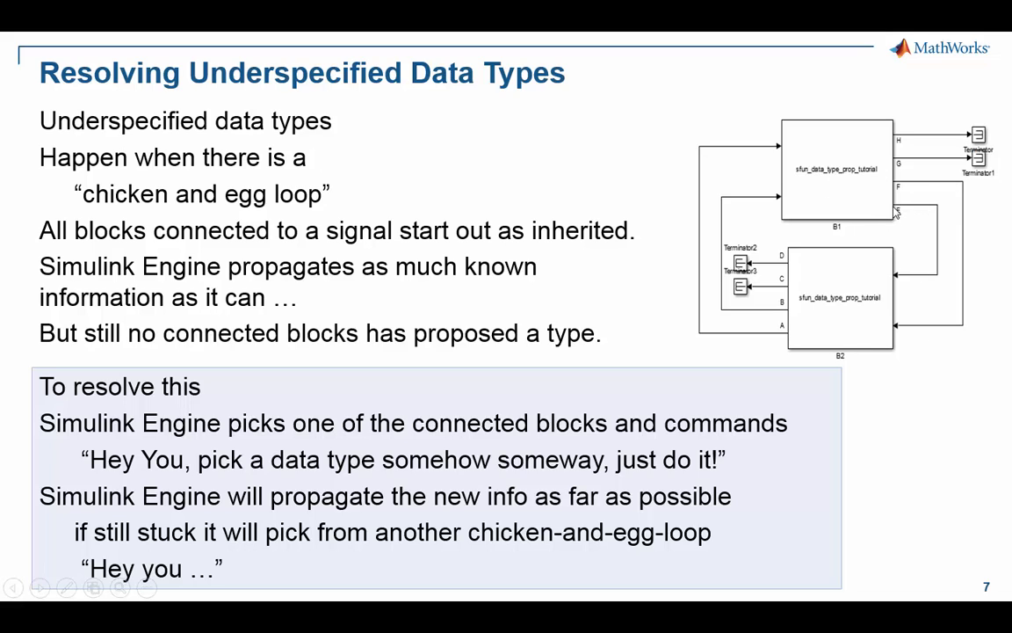
mouse_move(885, 207)
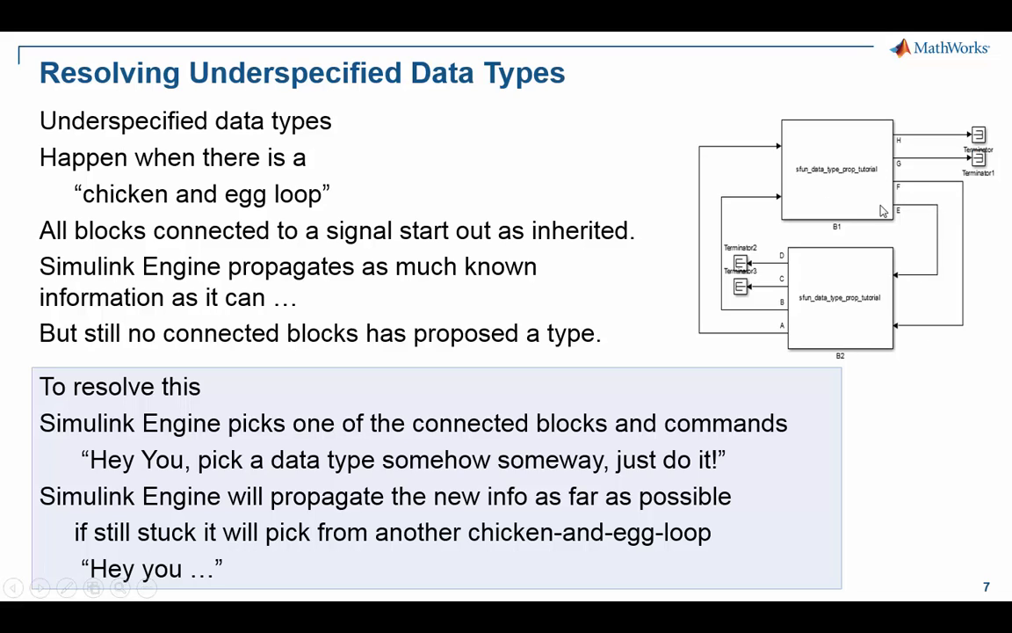
mouse_move(918, 278)
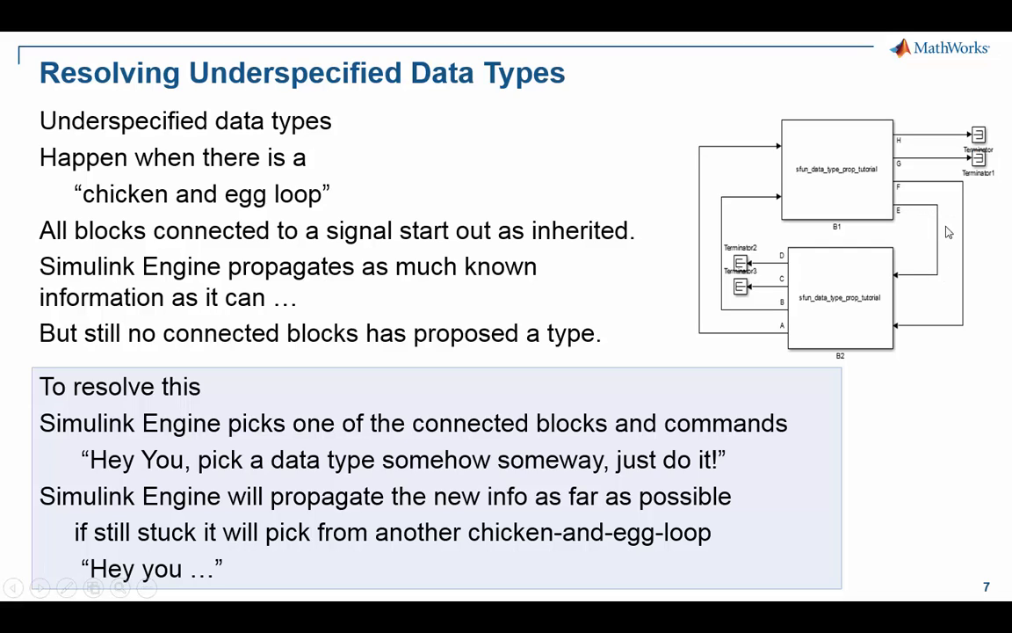
mouse_move(325, 273)
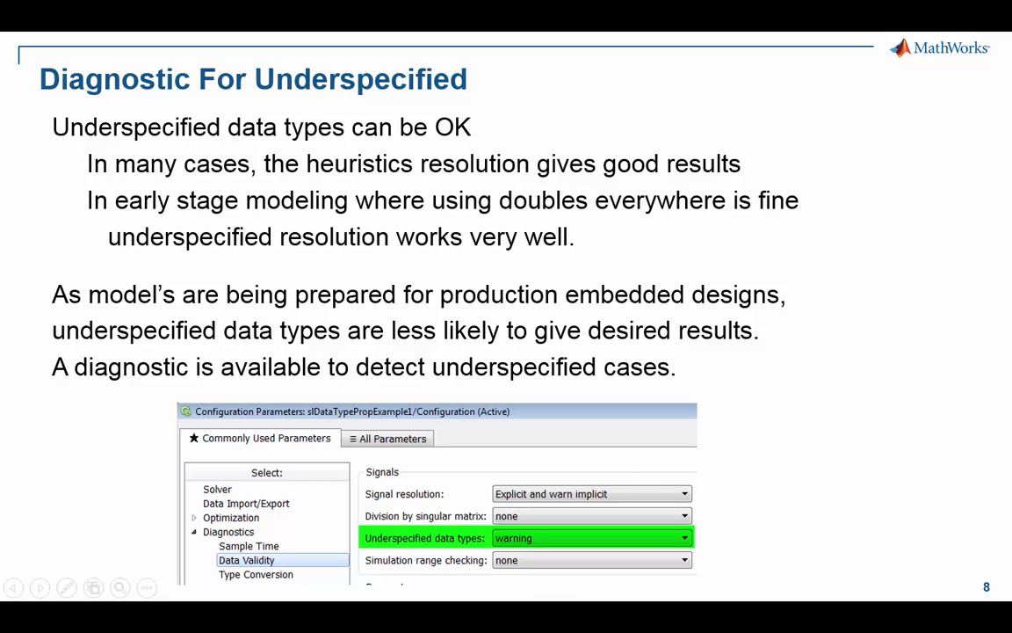
mouse_move(713, 344)
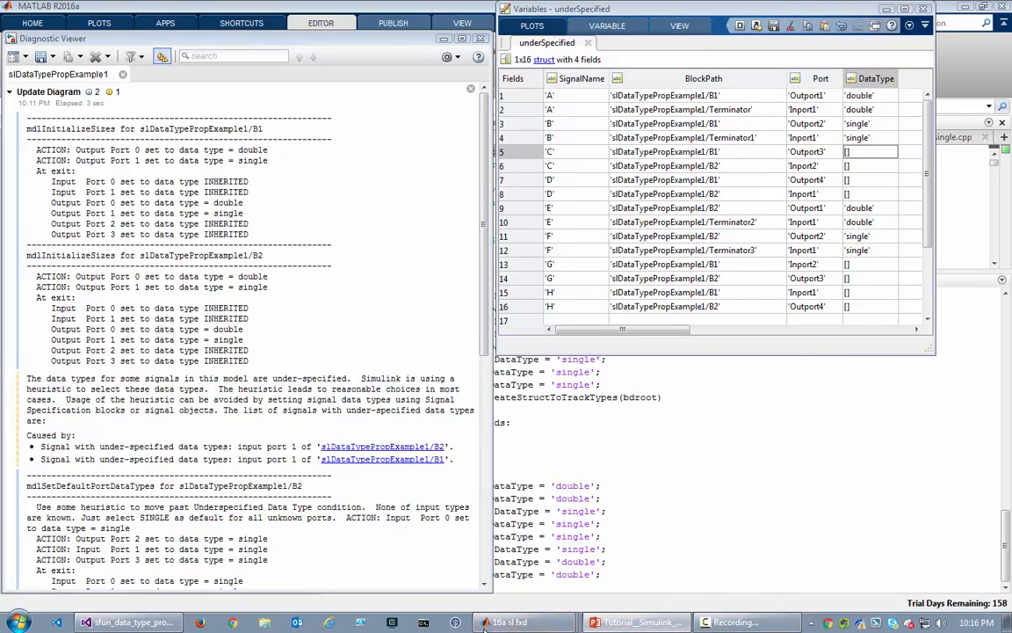
Bring the sldDataTypePropExample1 model window forward from the Simulink taskbar group
click(513, 622)
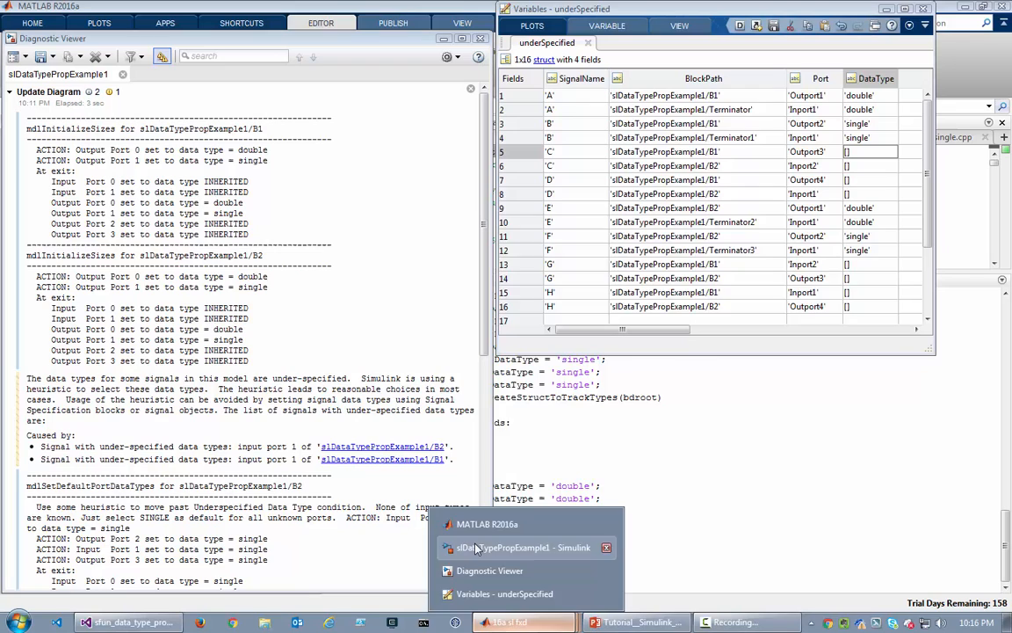
click(524, 548)
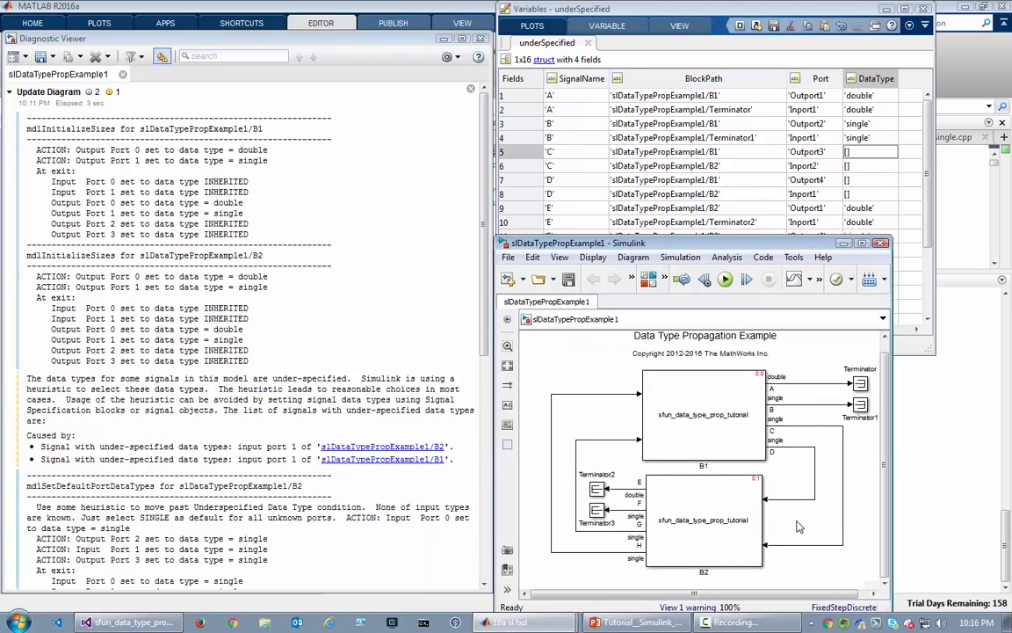
mouse_move(791, 320)
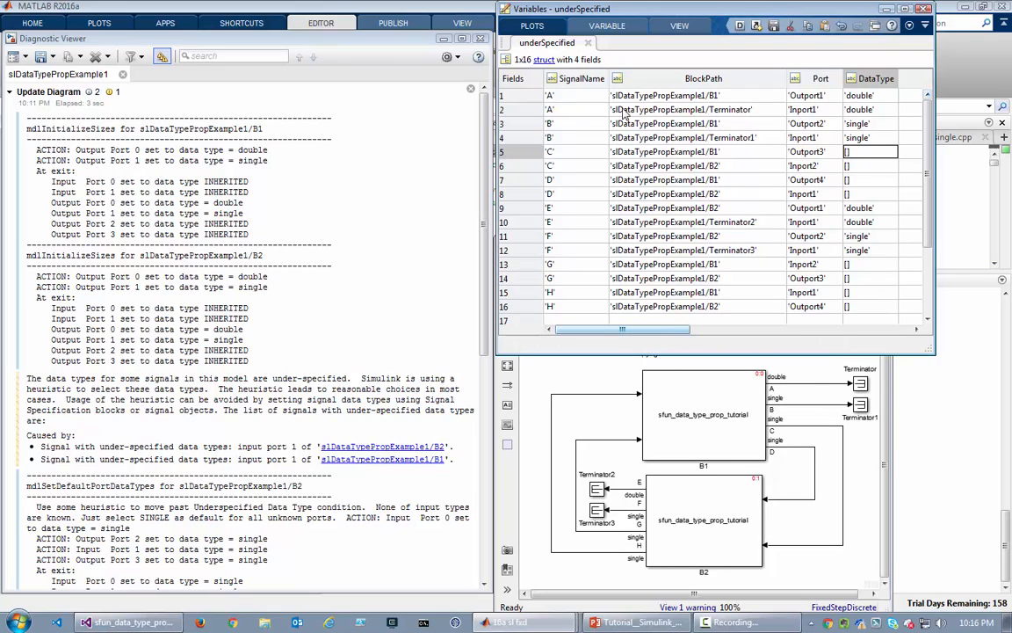
mouse_move(911, 186)
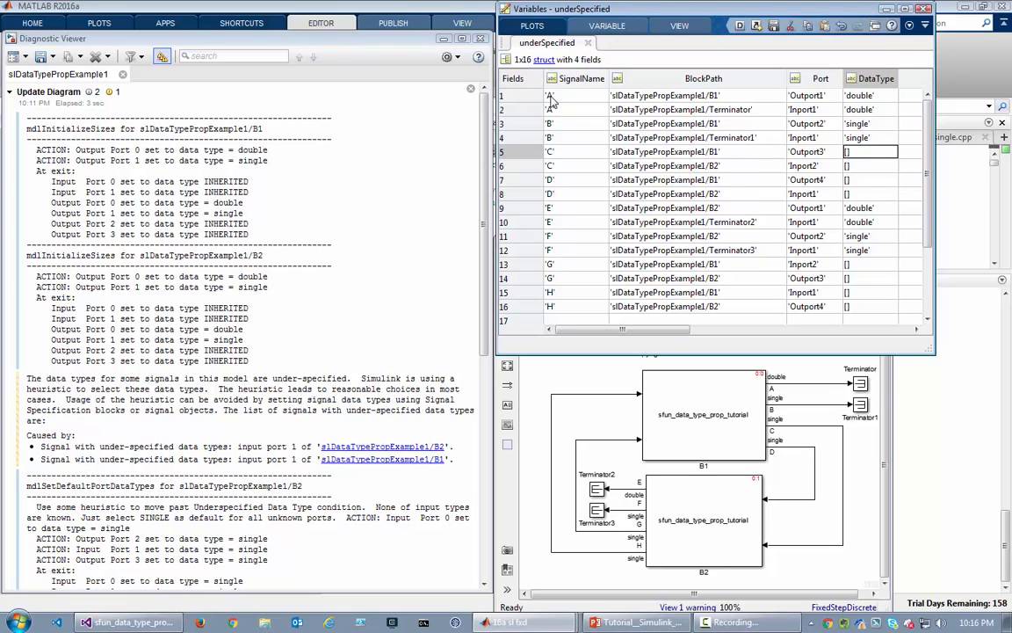
mouse_move(571, 306)
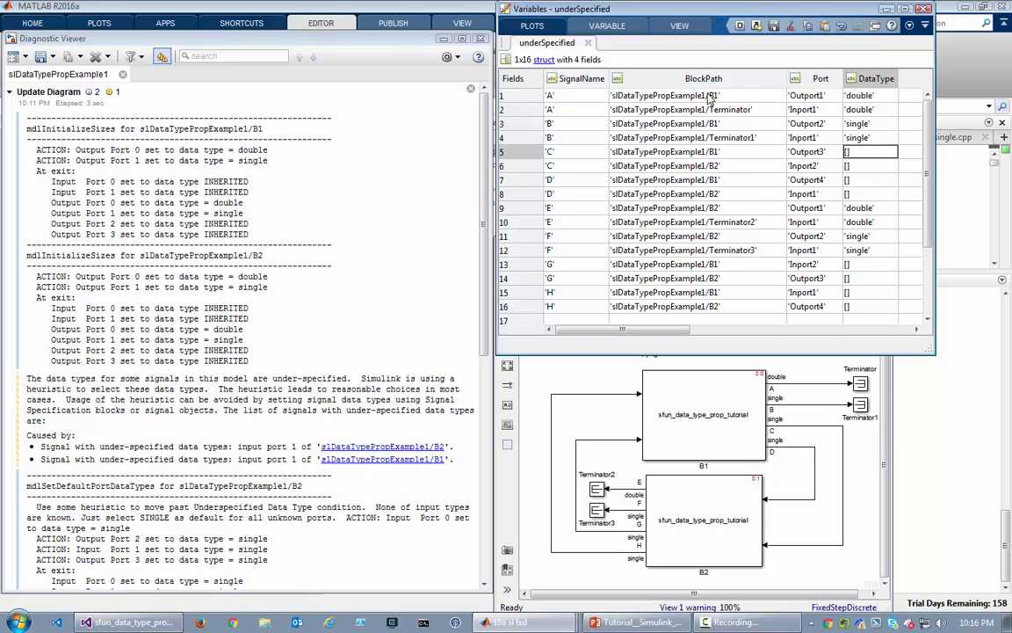
mouse_move(829, 98)
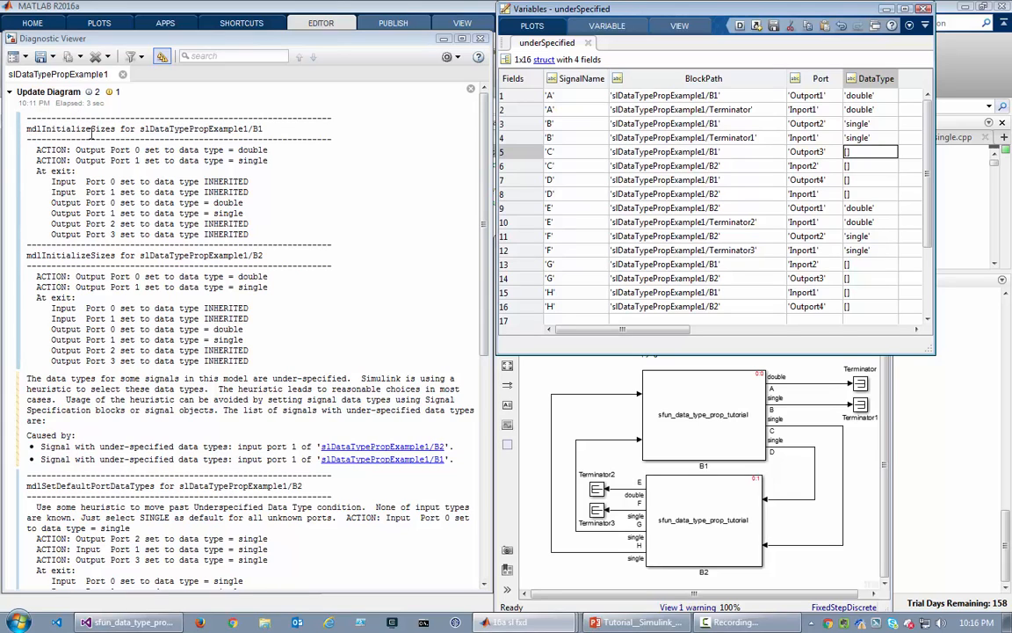
mouse_move(267, 267)
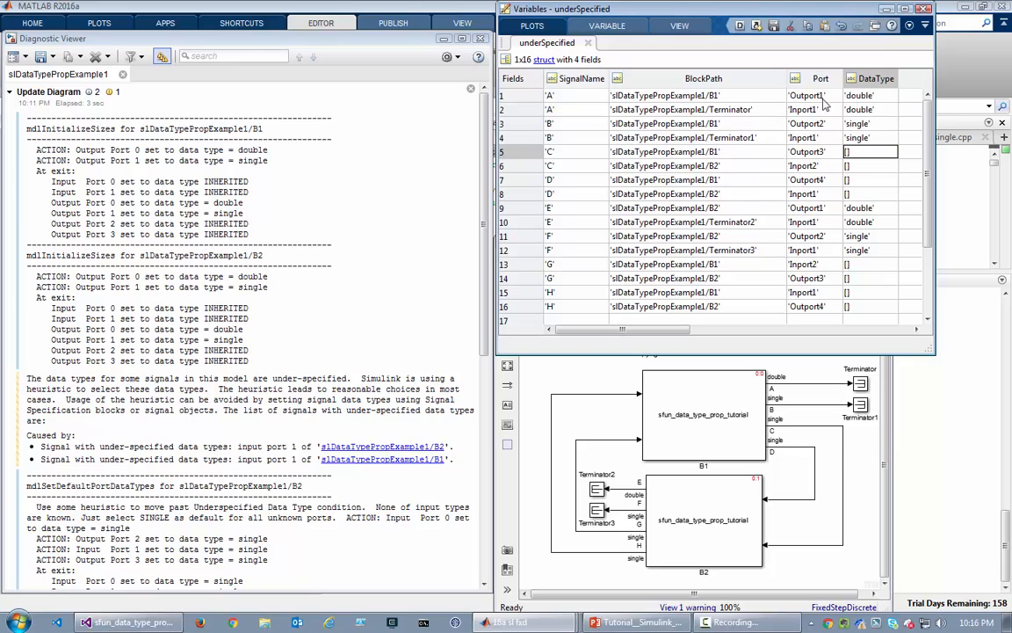
mouse_move(745, 148)
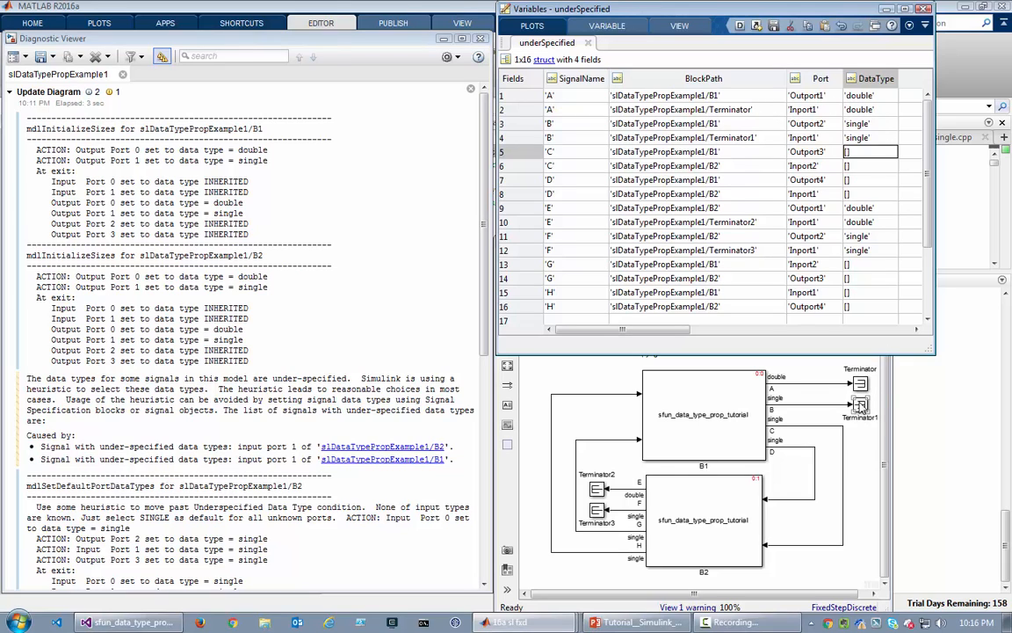
mouse_move(618, 495)
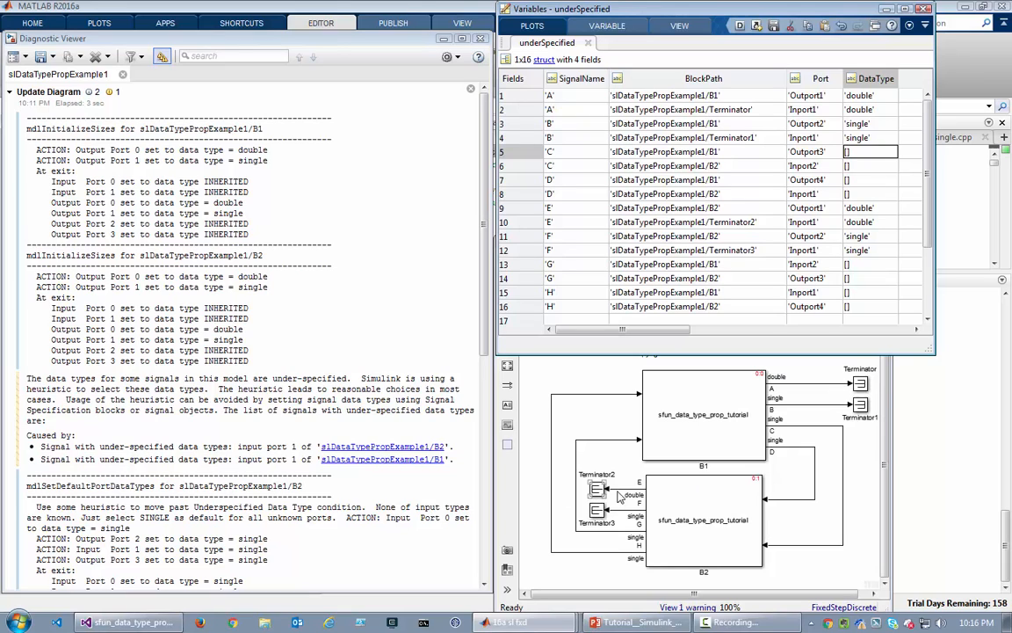
mouse_move(565, 165)
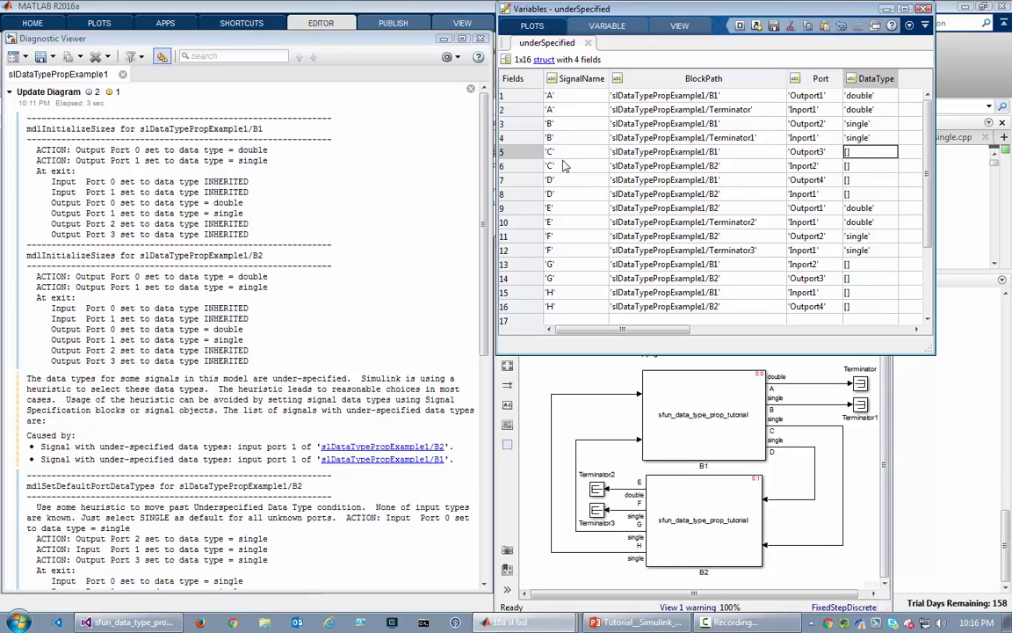
mouse_move(559, 164)
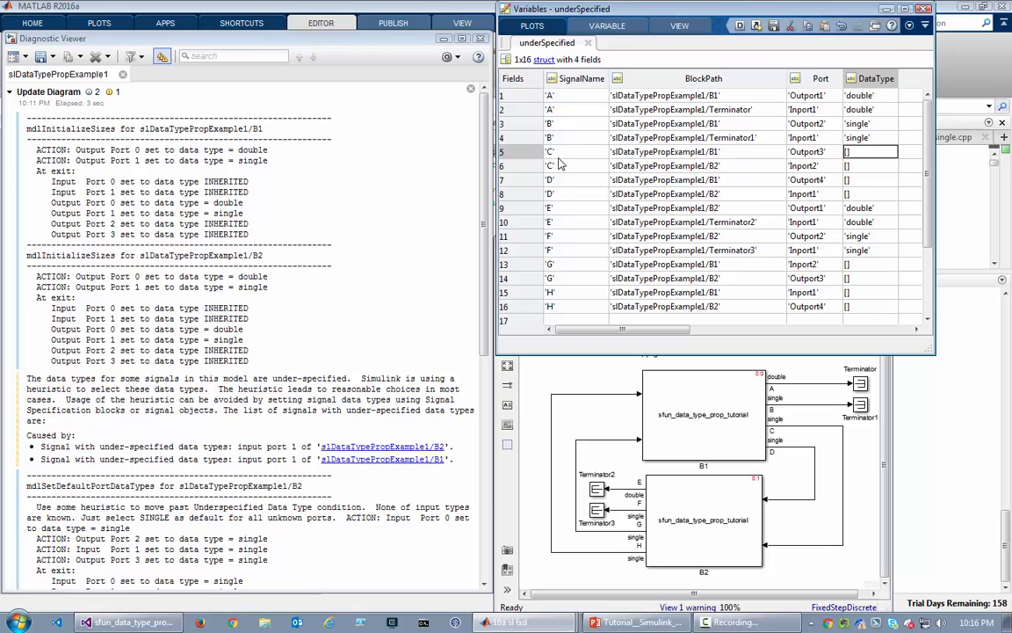
mouse_move(592, 141)
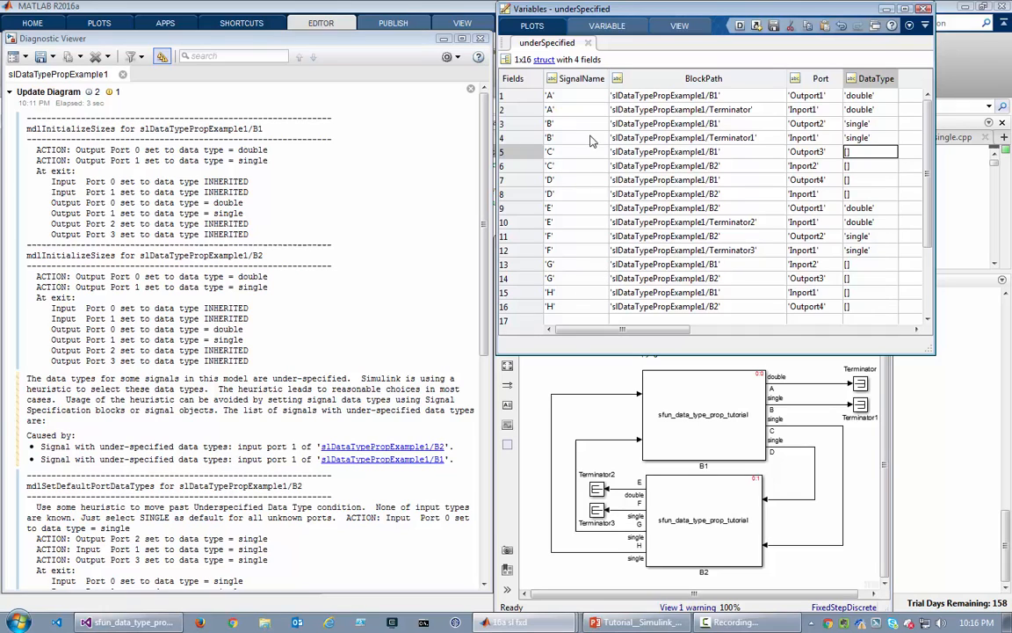
click(877, 166)
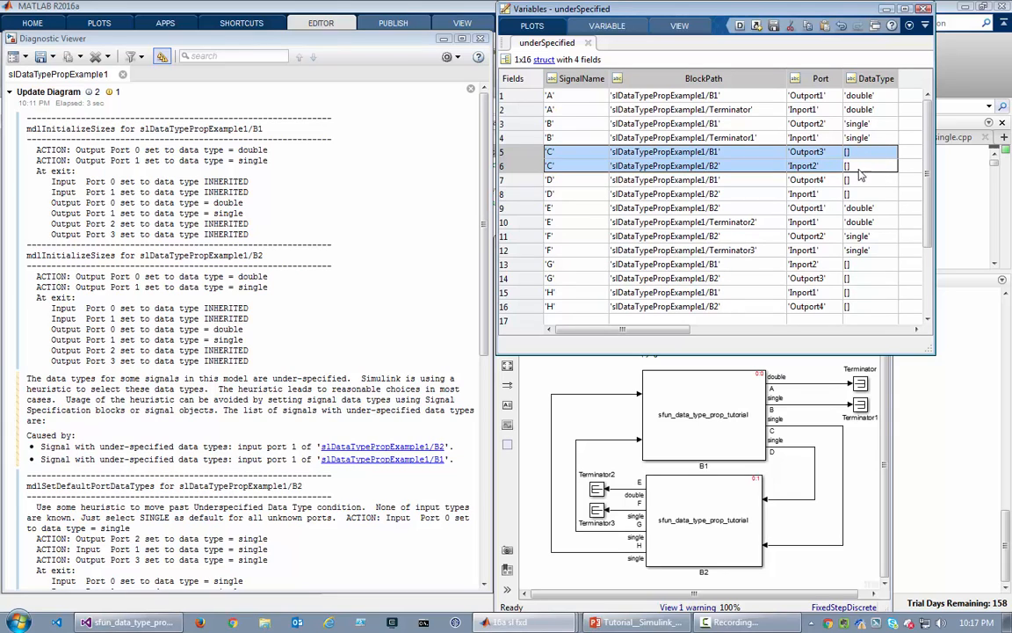
mouse_move(343, 303)
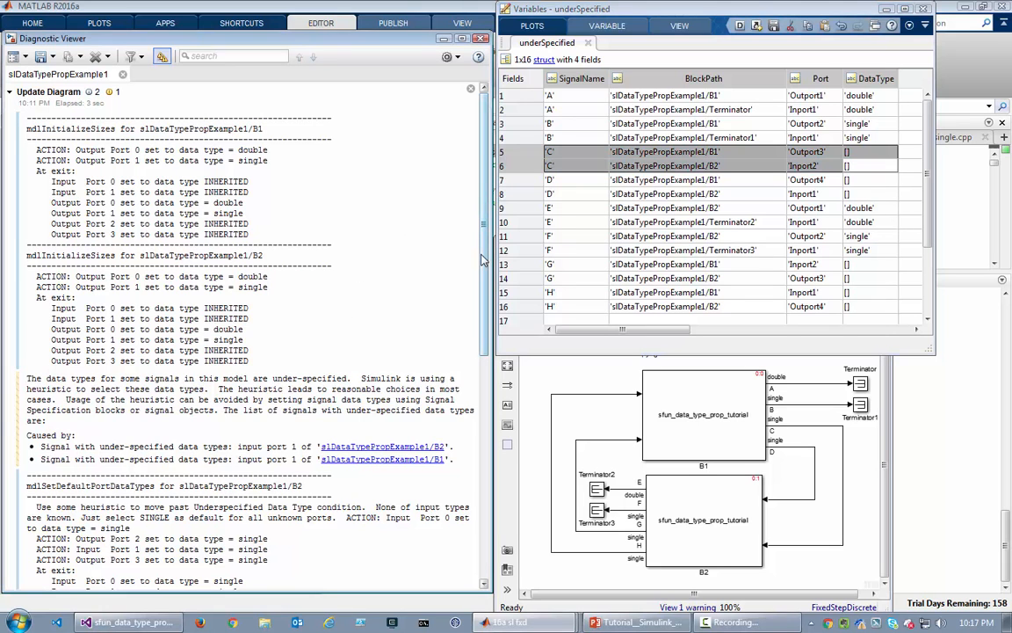
scroll(down, 3)
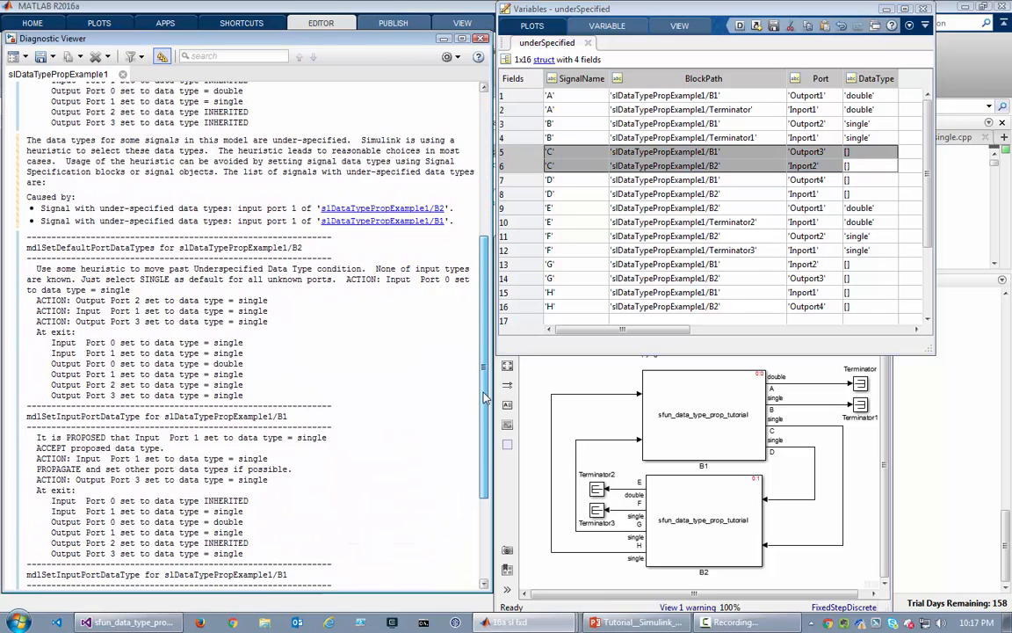
scroll(down, 3)
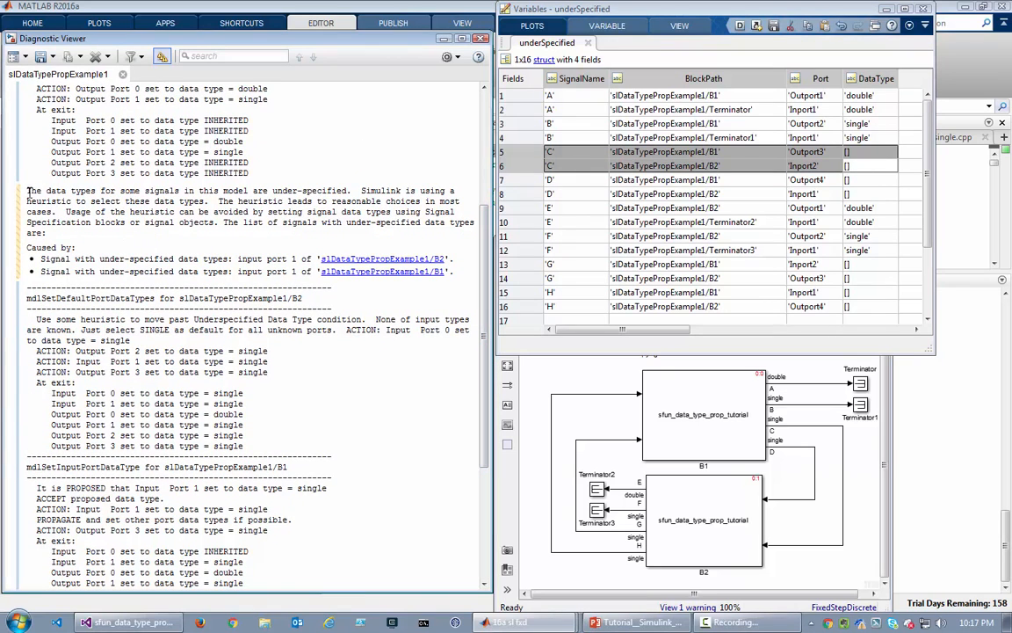
drag(26, 189, 454, 272)
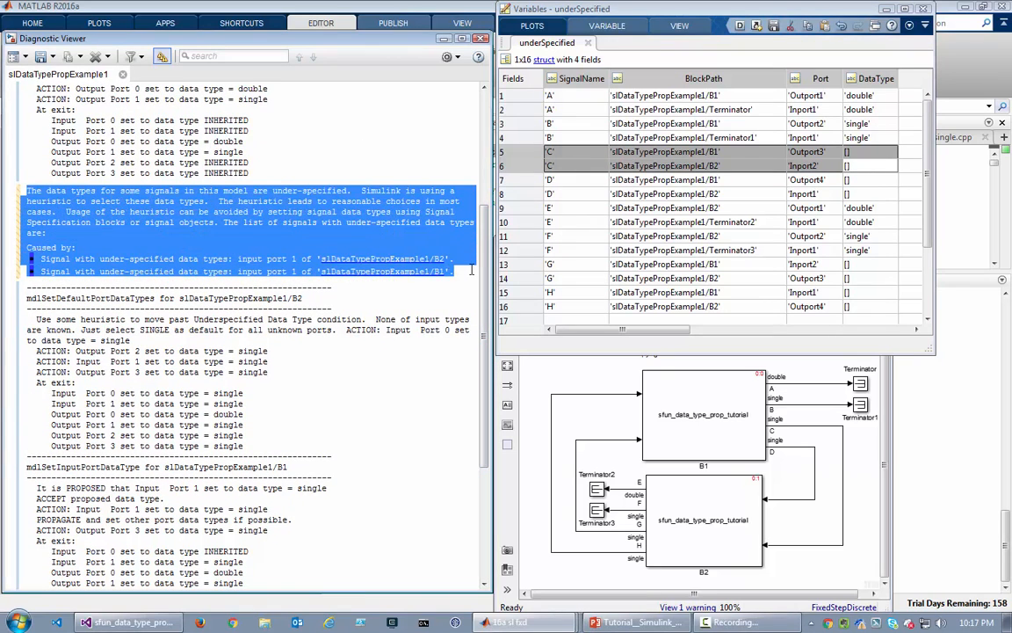
click(114, 290)
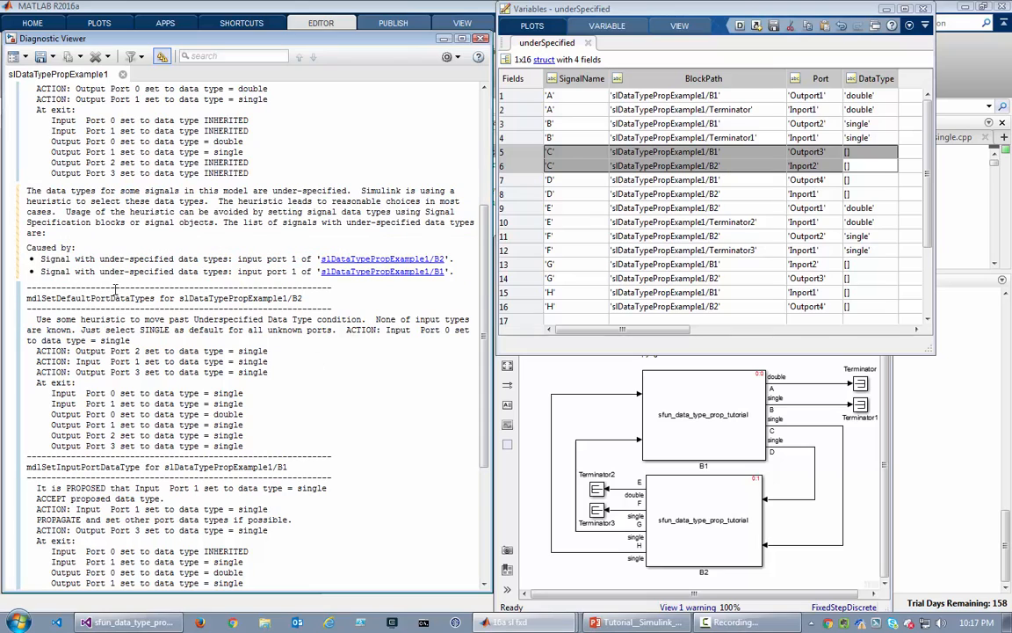
double_click(87, 298)
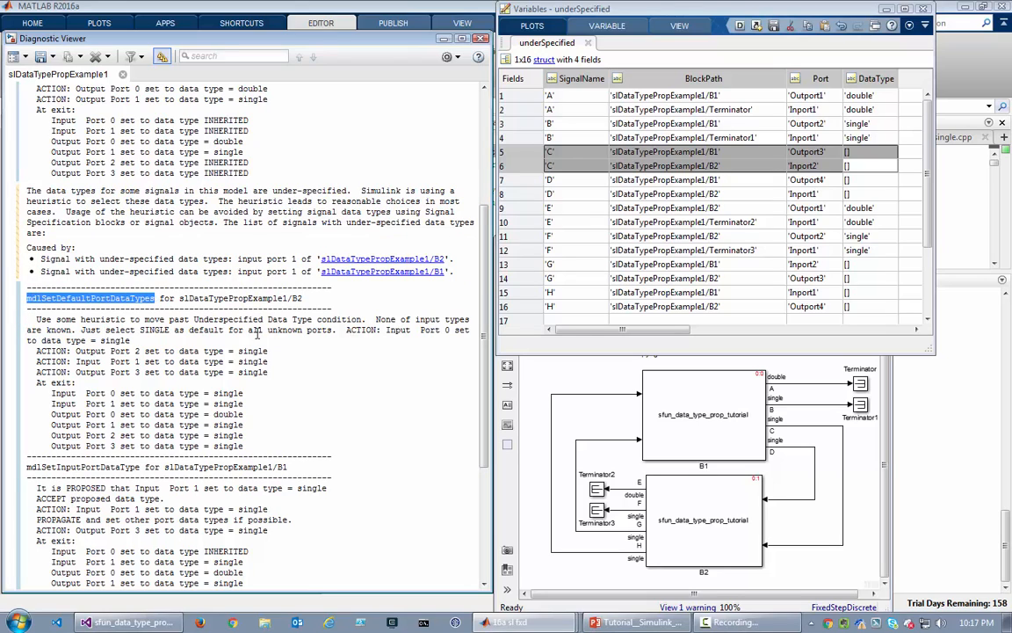
mouse_move(291, 390)
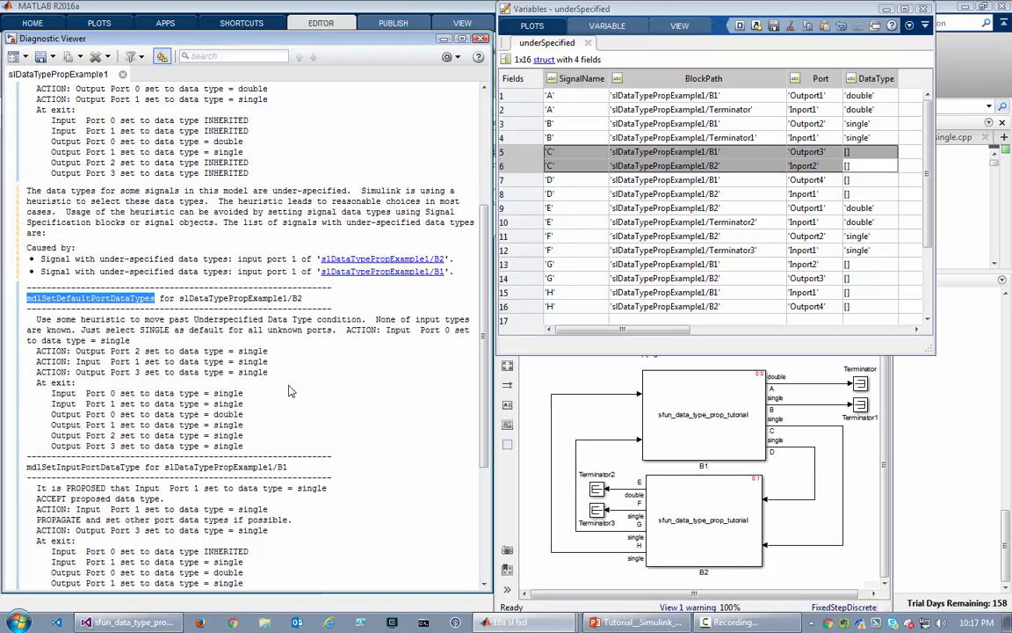
mouse_move(113, 328)
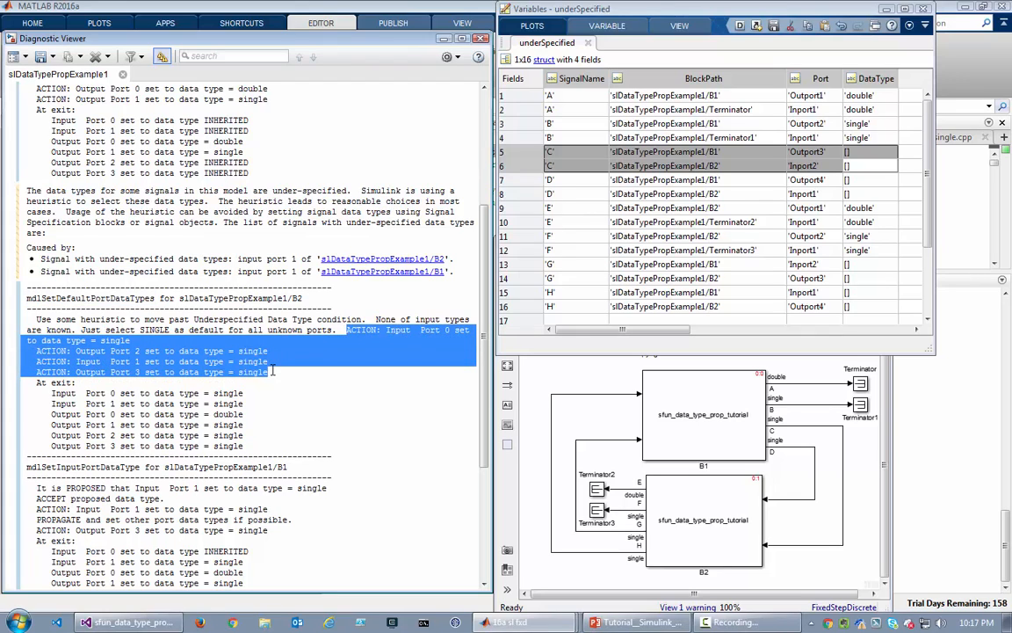
click(439, 373)
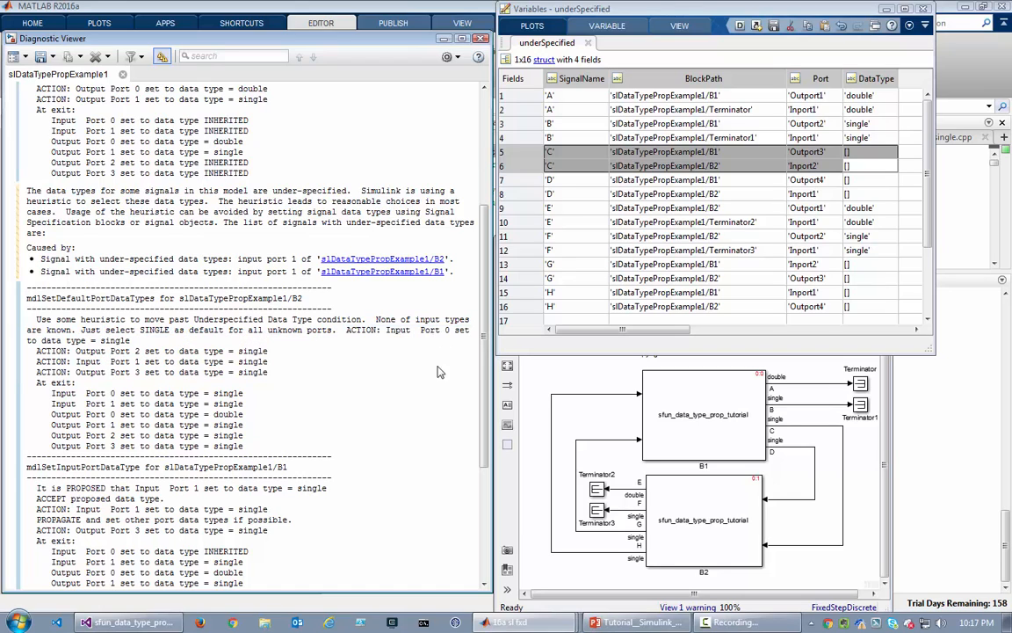
mouse_move(446, 334)
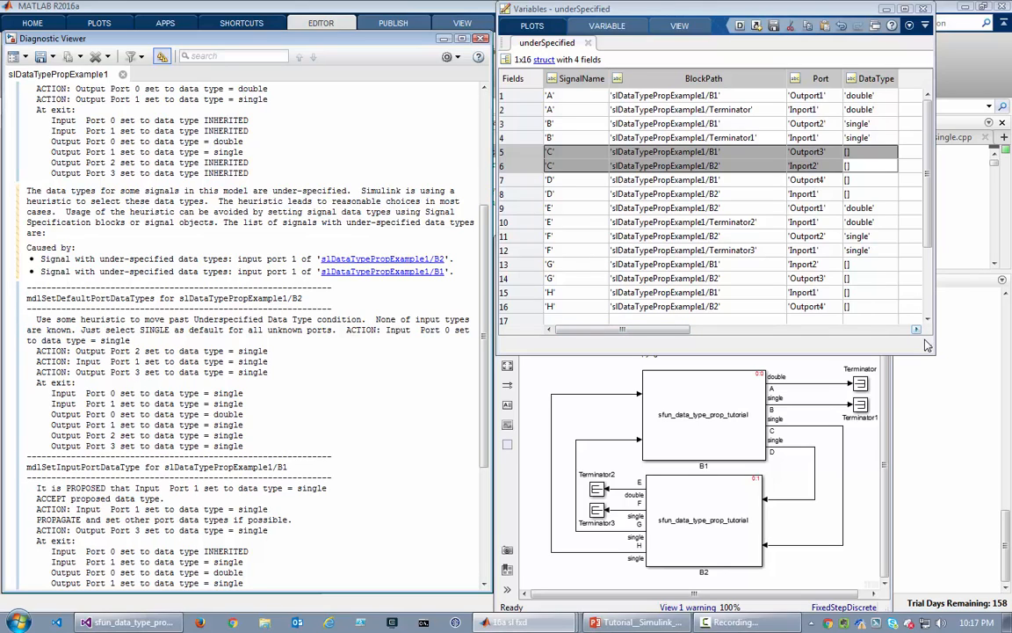
Enter 'single' in record C's blank DataType cell of underSpecified
click(870, 165)
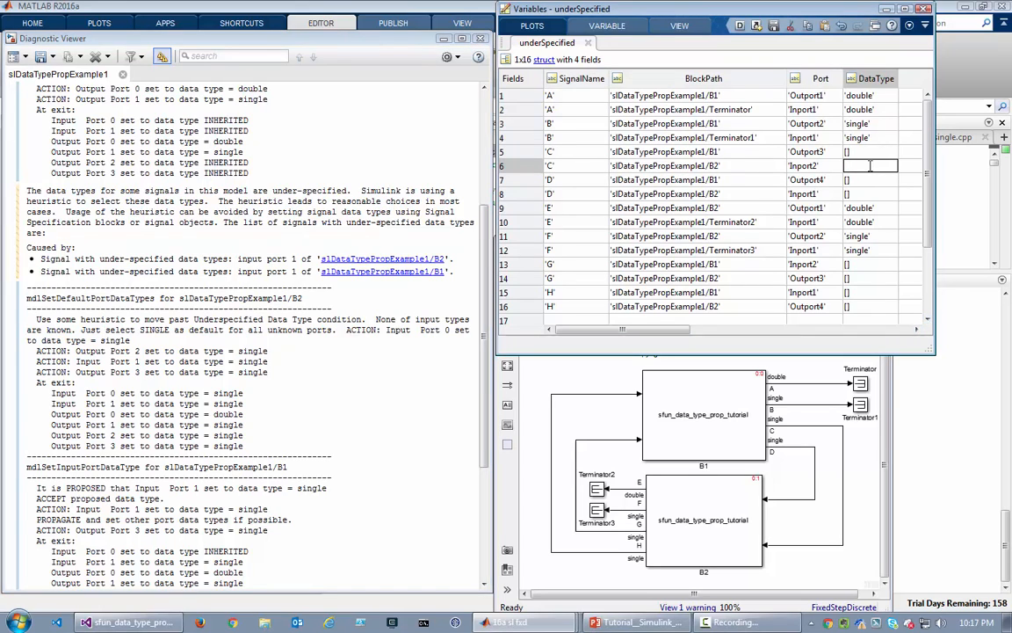
text(single')
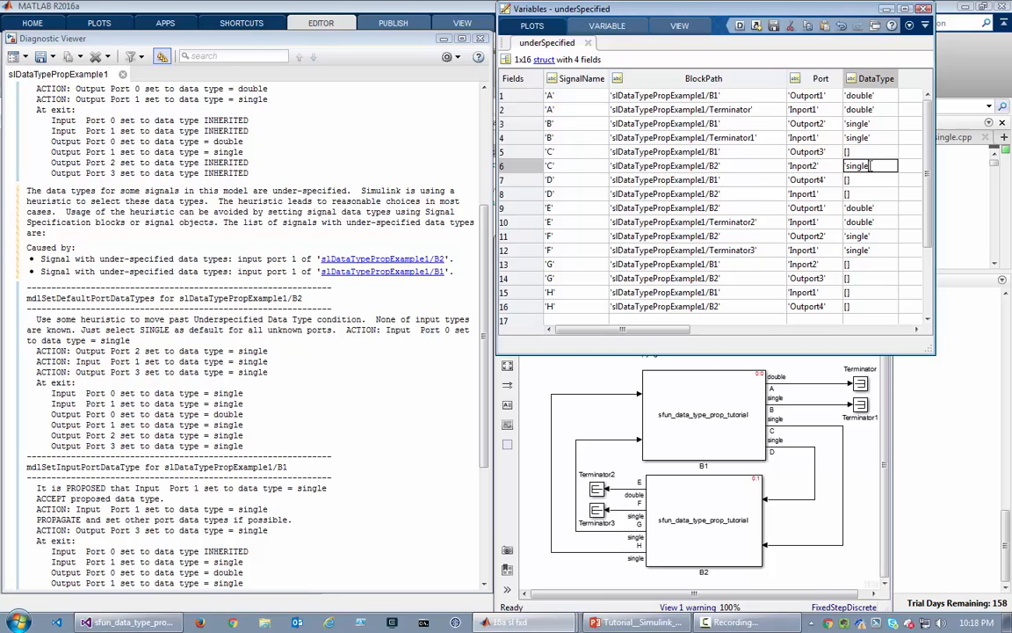
double_click(857, 165)
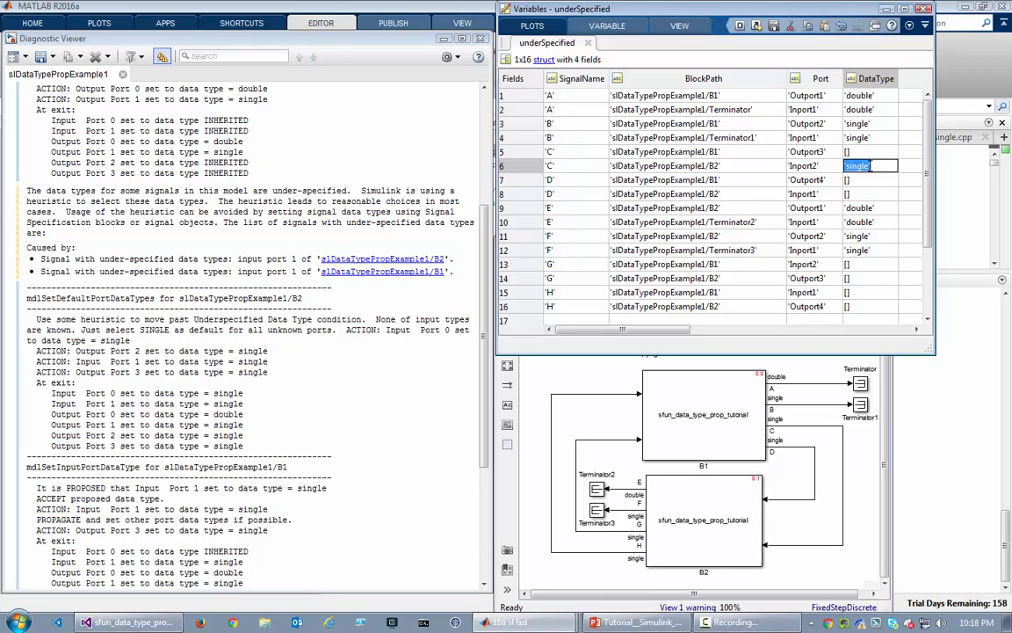
click(868, 193)
text('single')
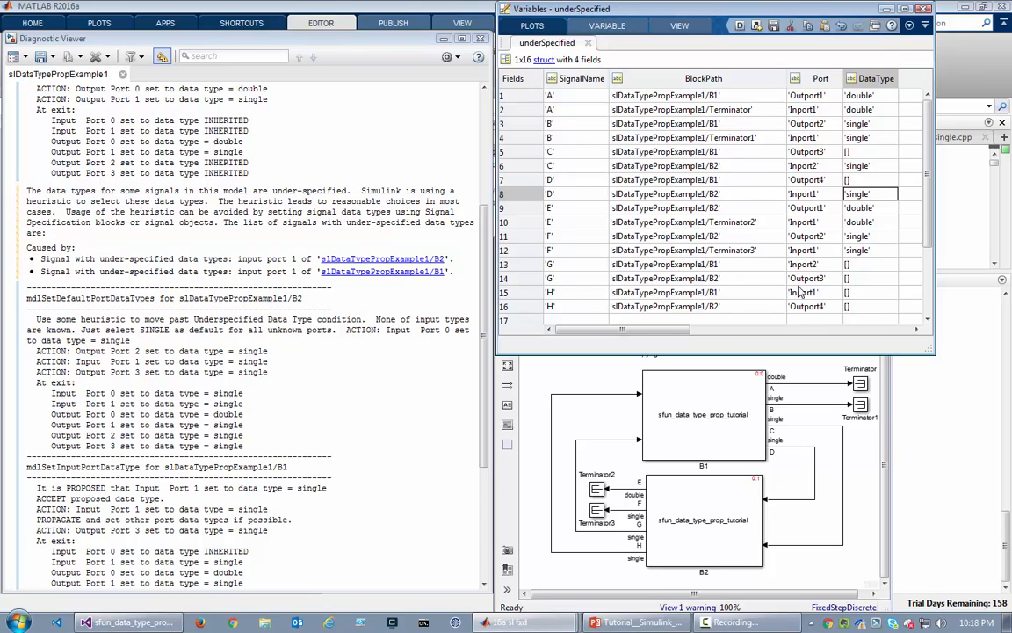
Enter 'single' in record G's blank DataType cell
click(870, 278)
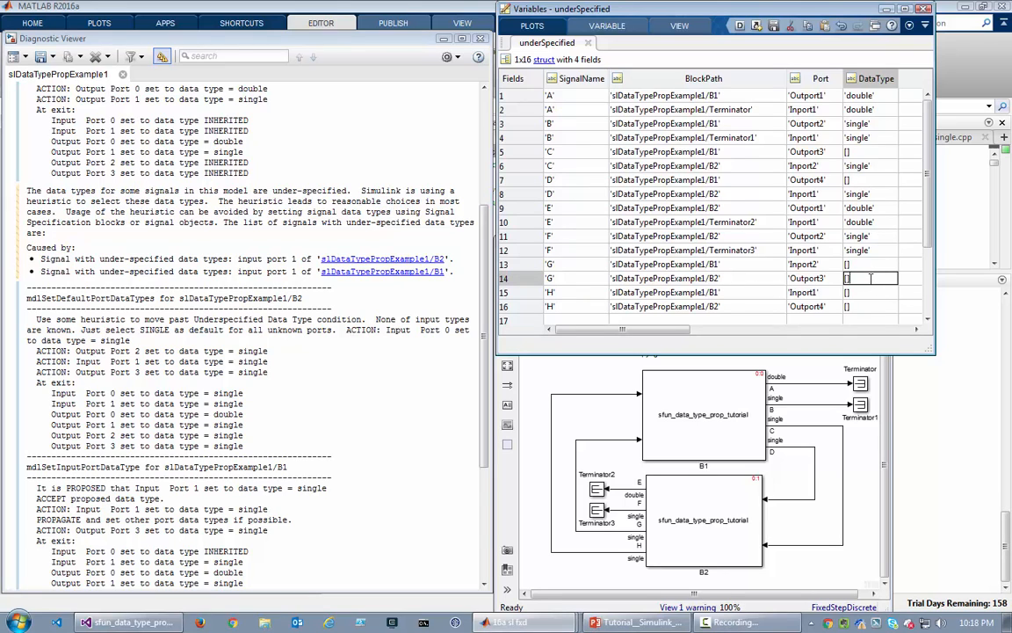
text(single')
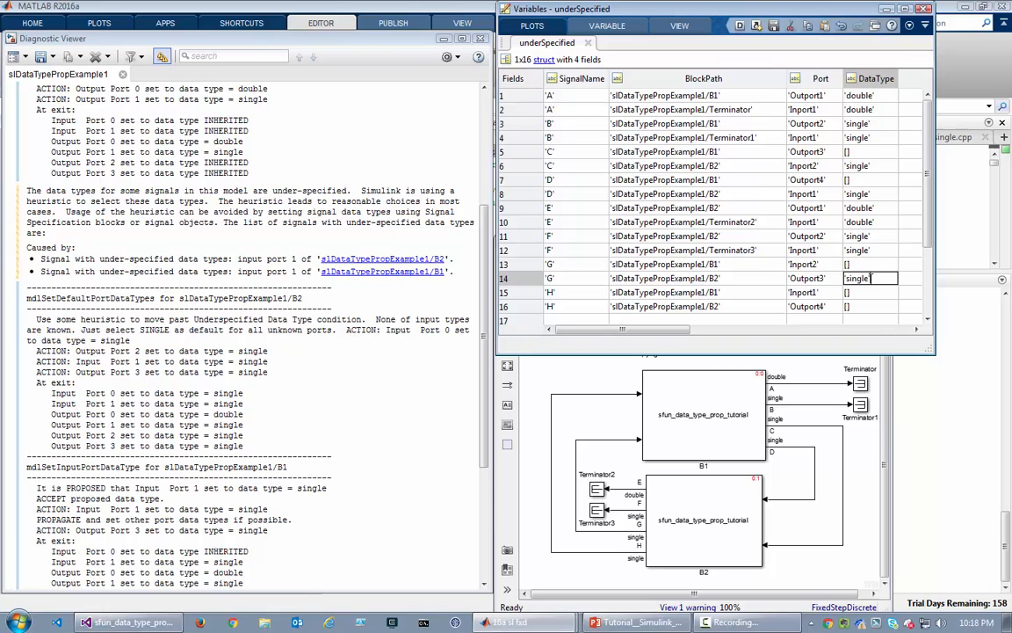
click(870, 306)
text('single')
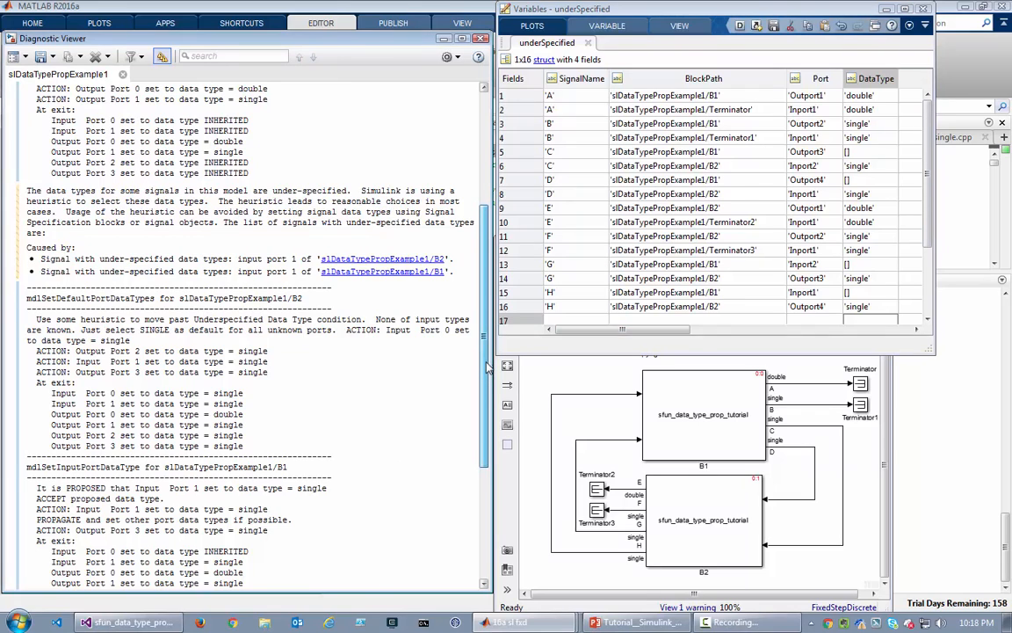
Review records 6, 8, 13 and 14 of underSpecified against the scrolled diagnostic log
scroll(down, 3)
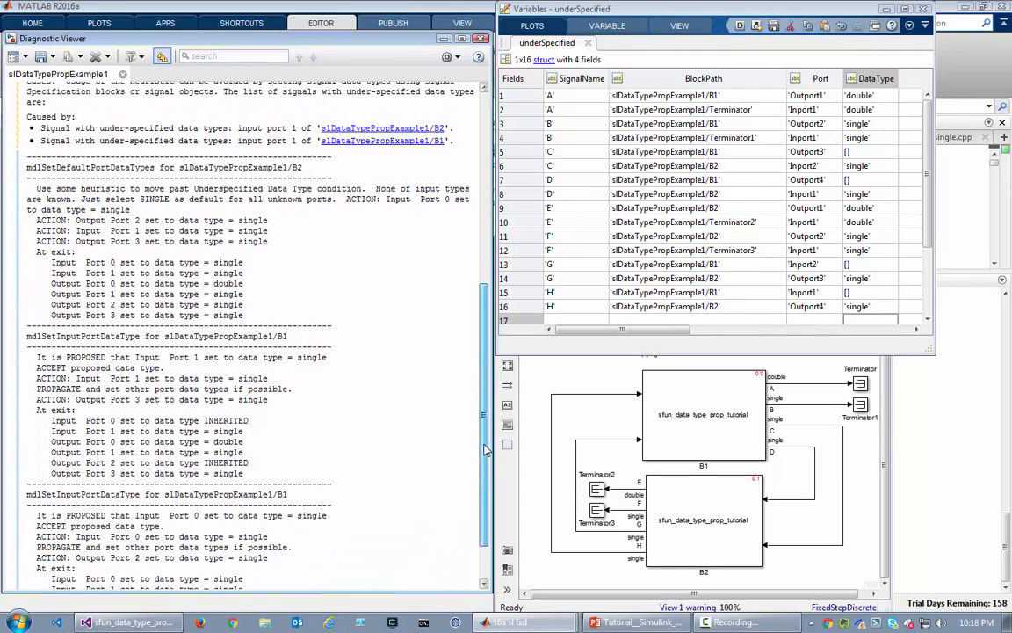
scroll(down, 3)
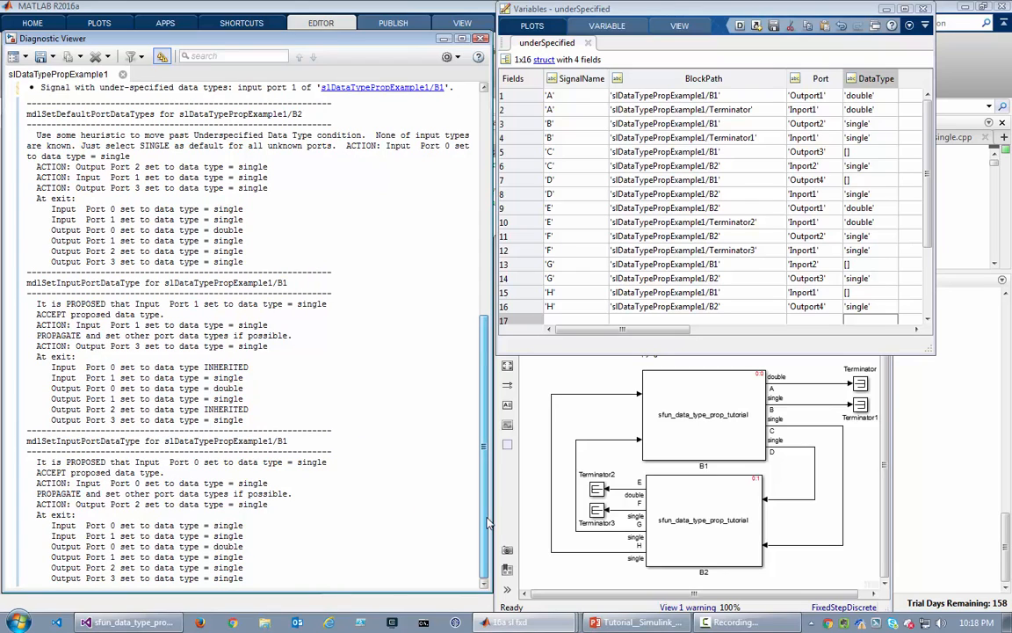
mouse_move(323, 337)
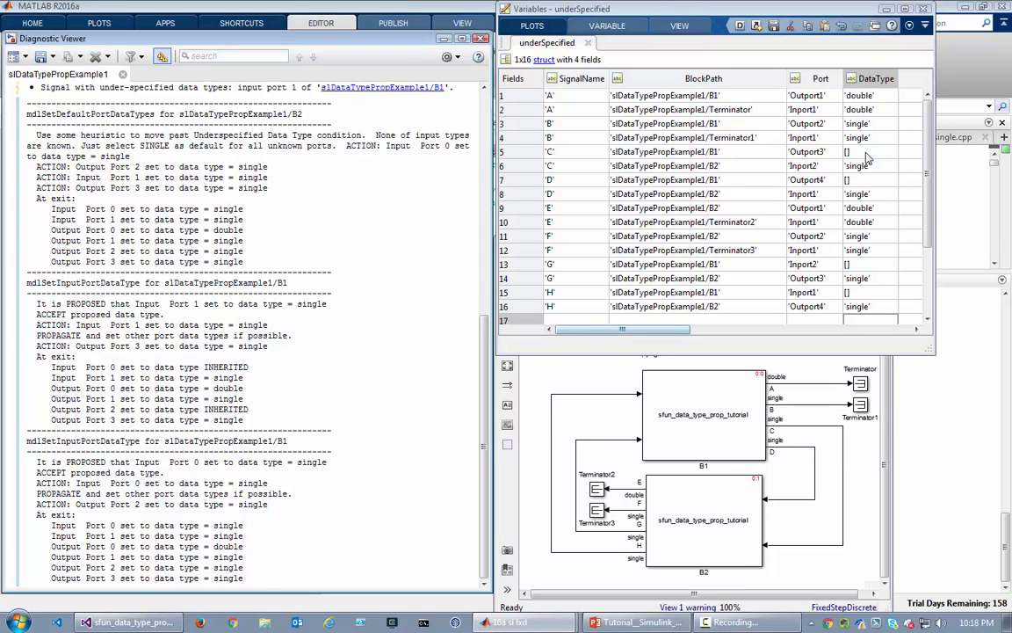
mouse_move(875, 143)
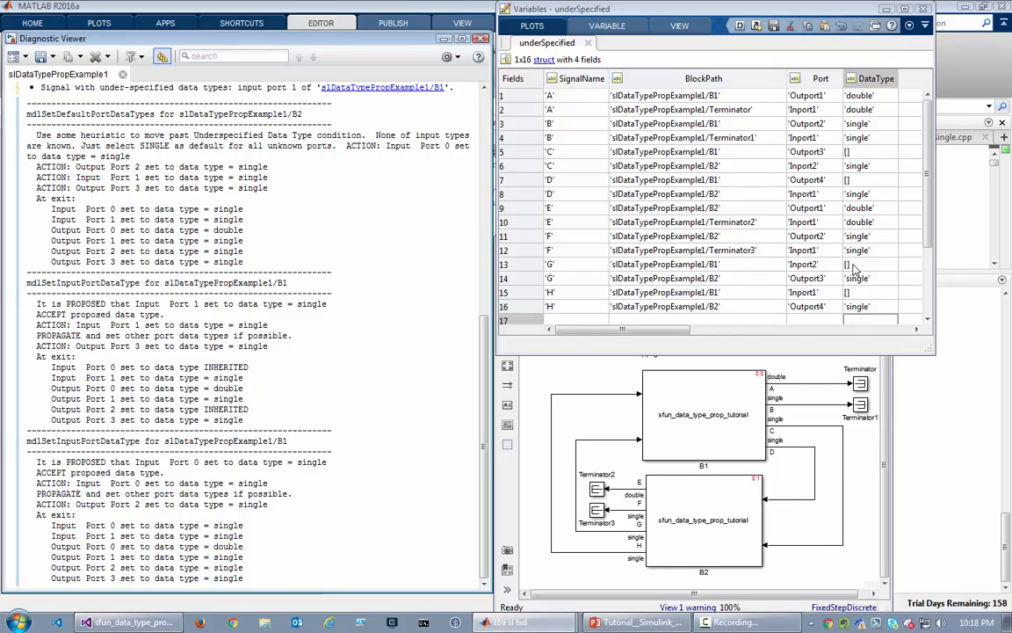
click(868, 263)
text('single')
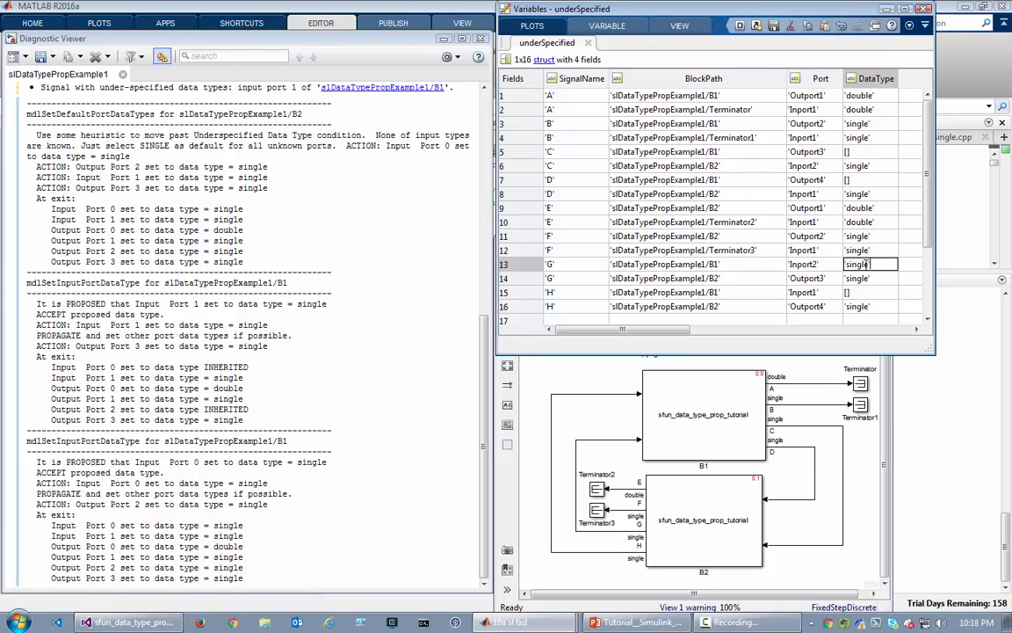
click(870, 278)
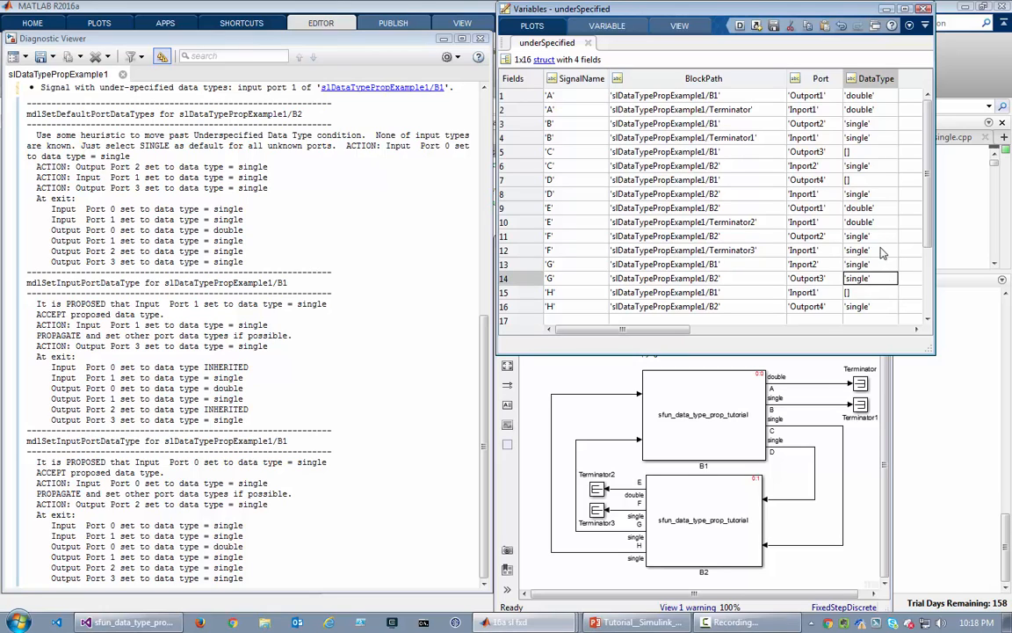
click(869, 264)
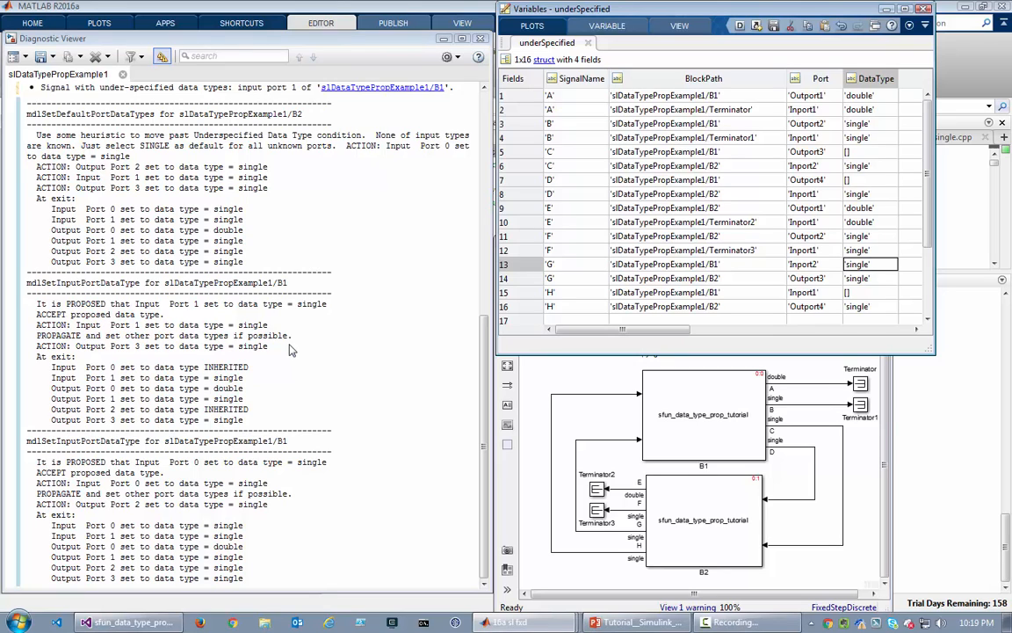
mouse_move(158, 369)
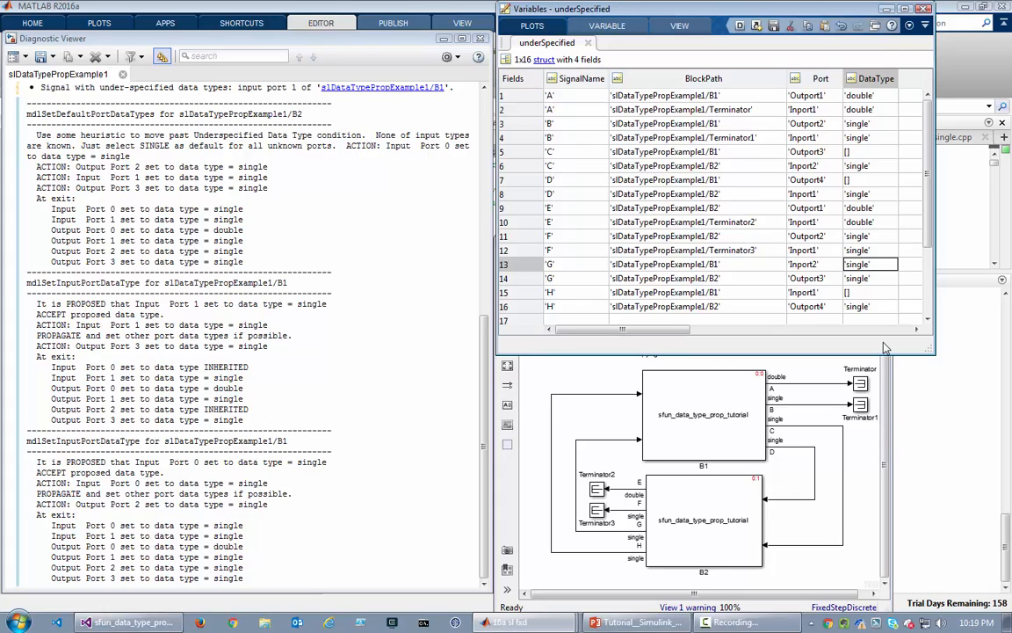
click(870, 180)
text('single')
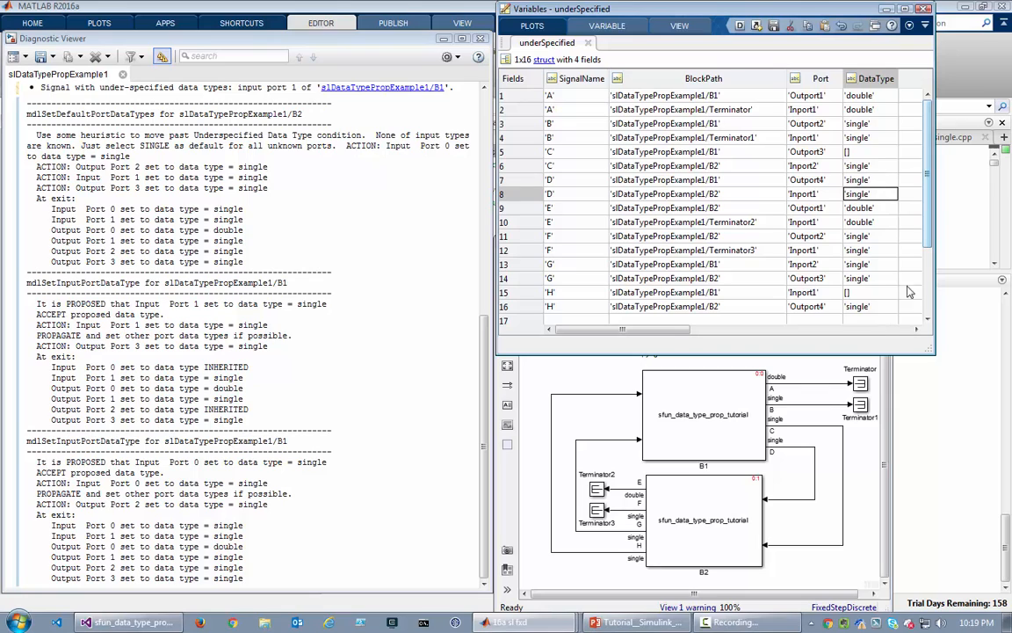
mouse_move(555, 397)
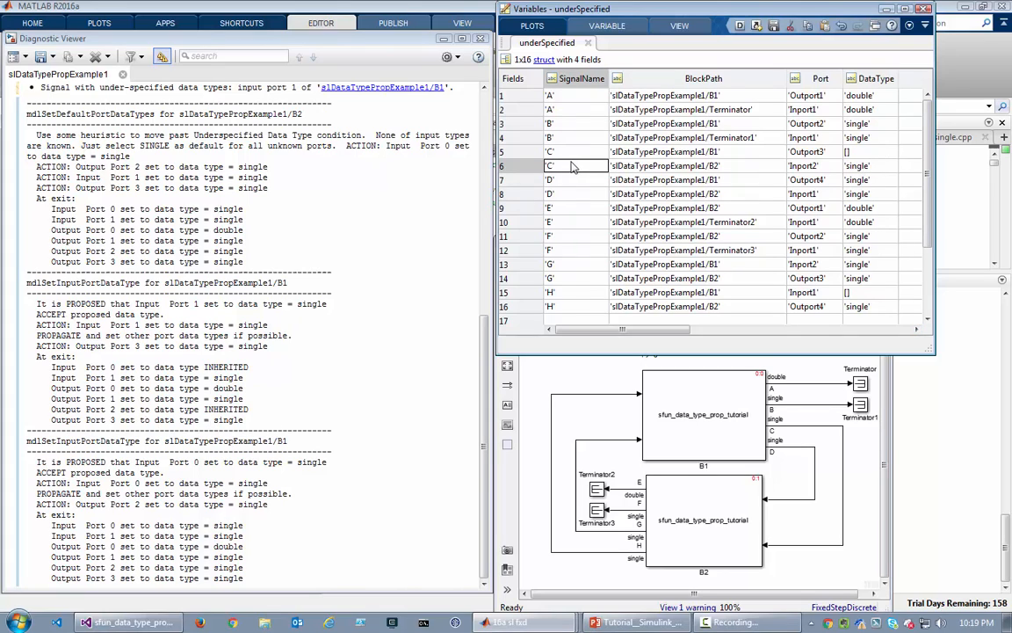
click(573, 151)
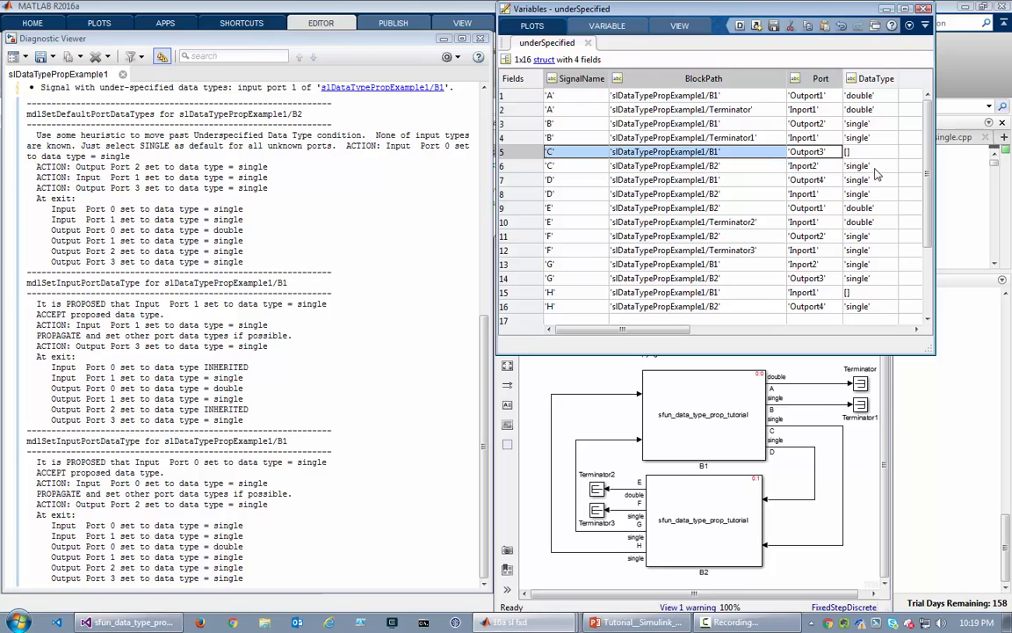
click(868, 165)
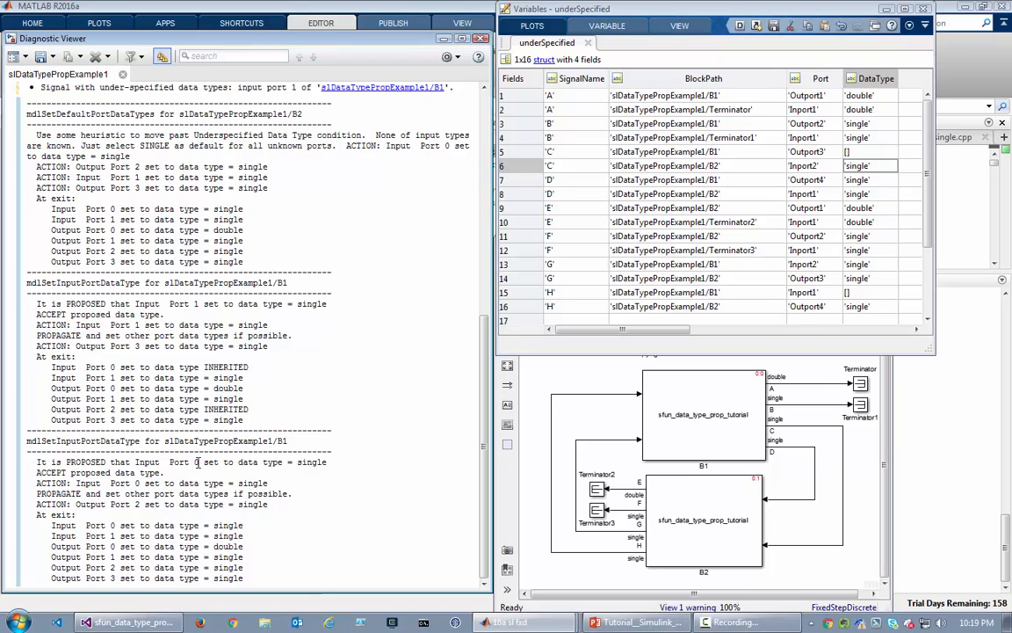
Check the logged port number, then verify records 15, C, 6 and 12 now carry a DataType
double_click(200, 462)
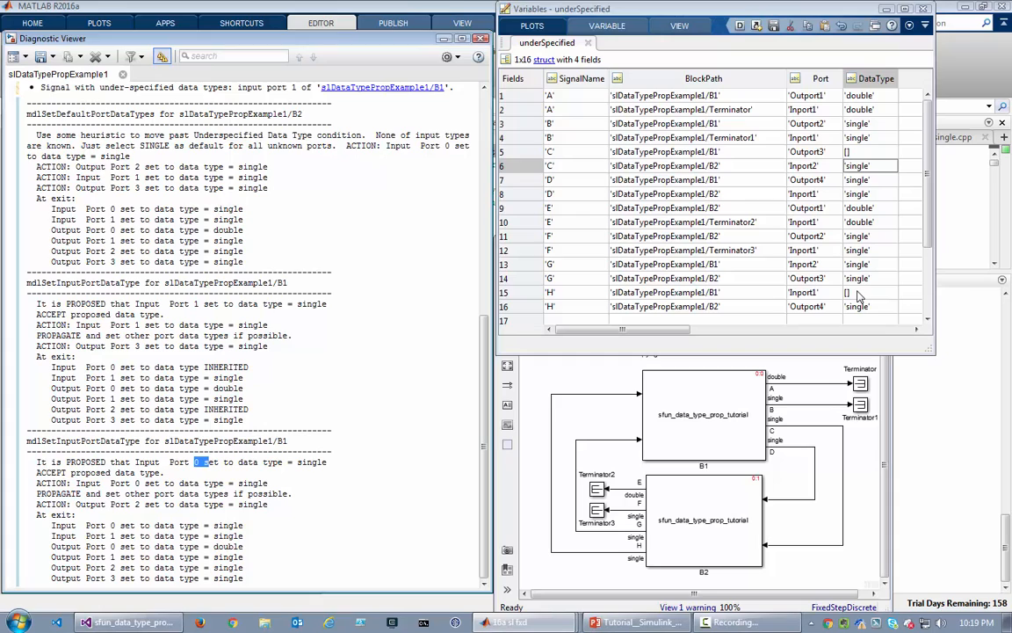
click(870, 292)
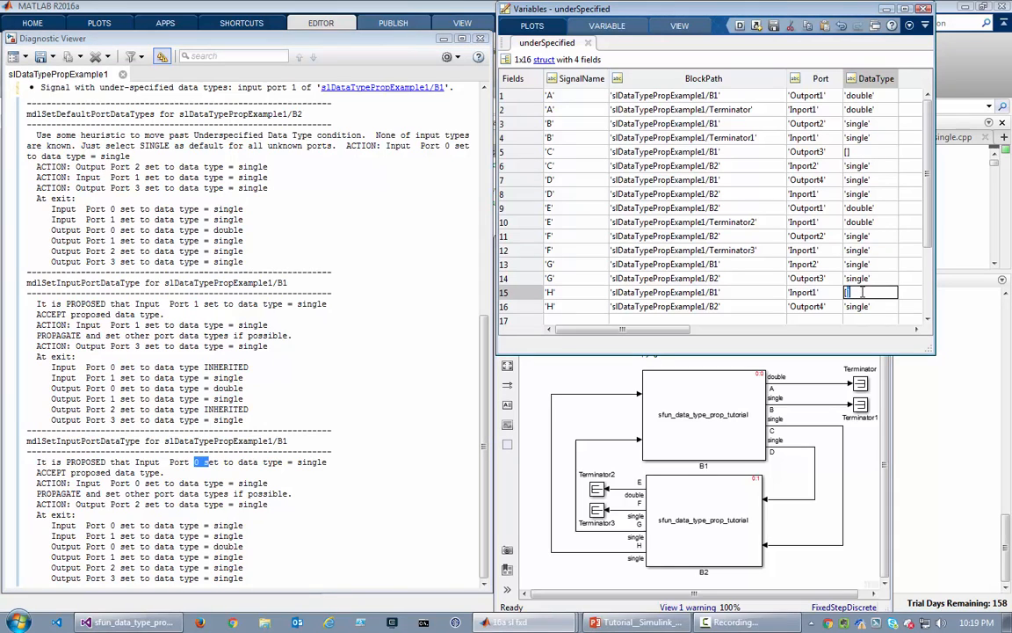
click(870, 306)
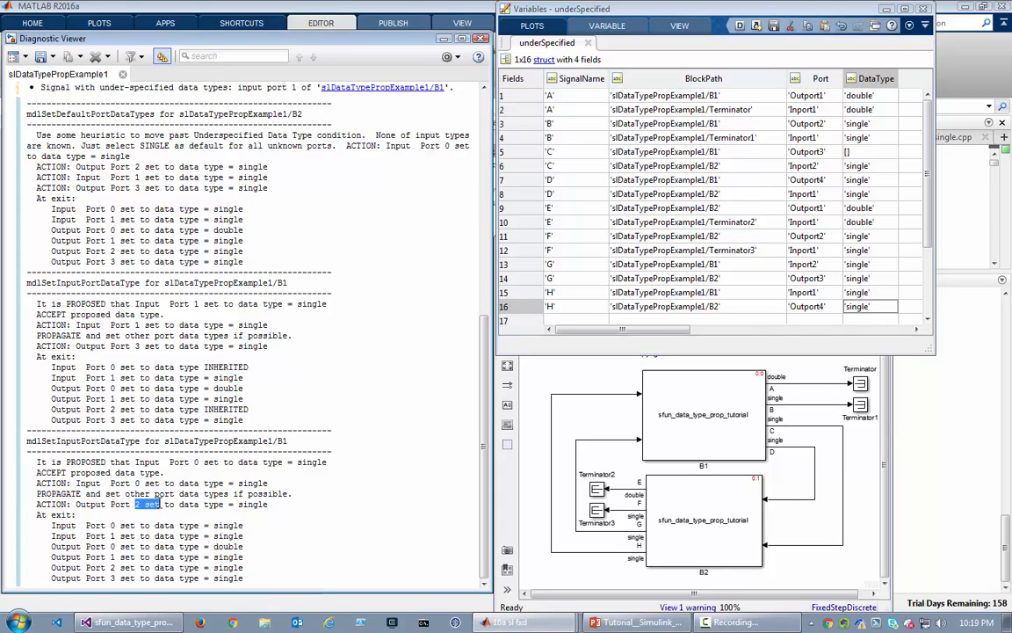
click(868, 151)
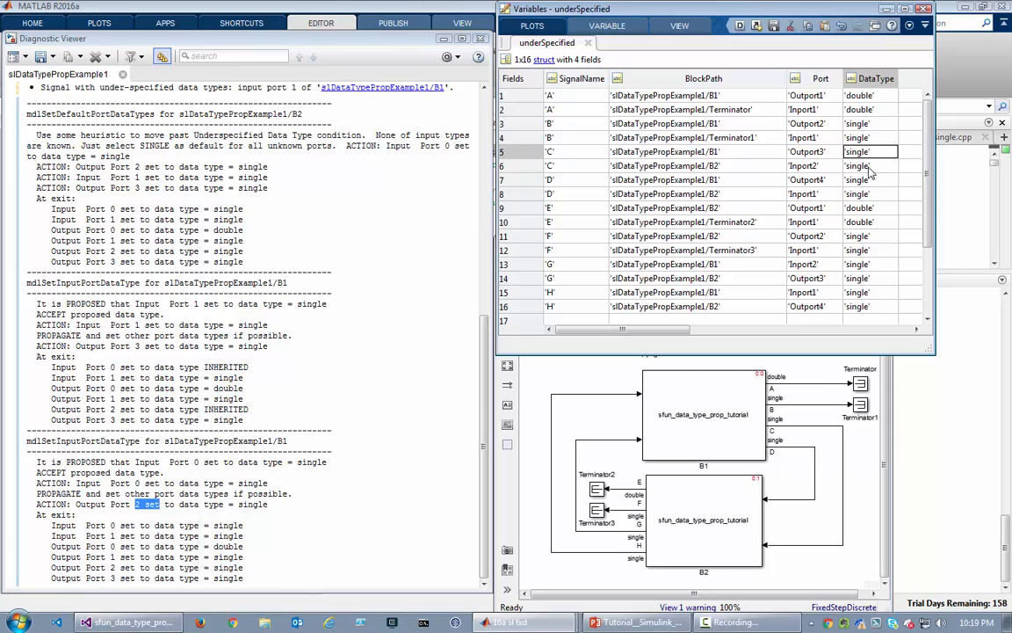
click(870, 165)
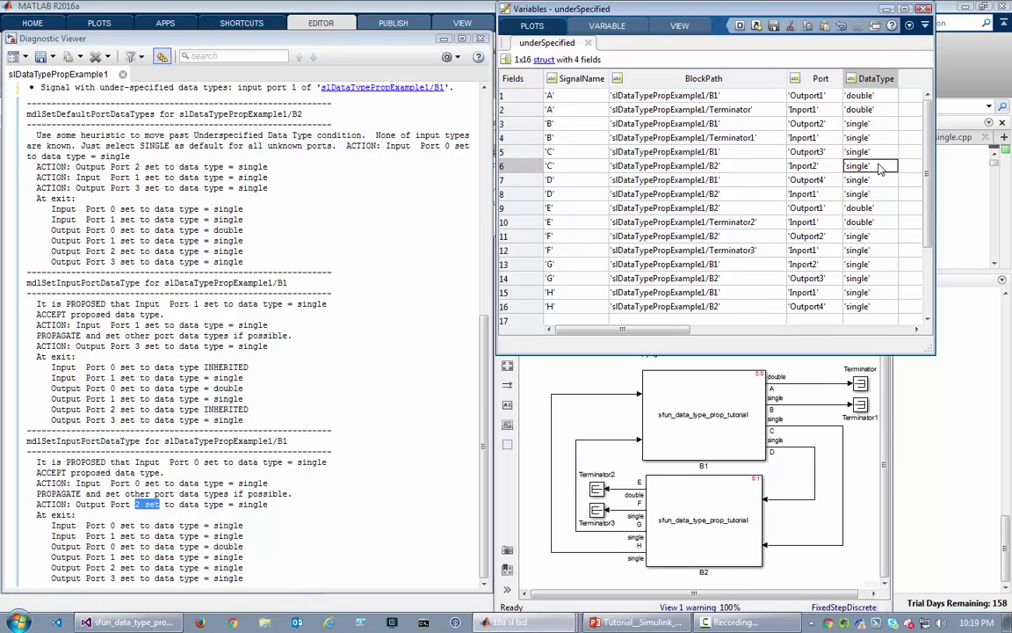
click(551, 151)
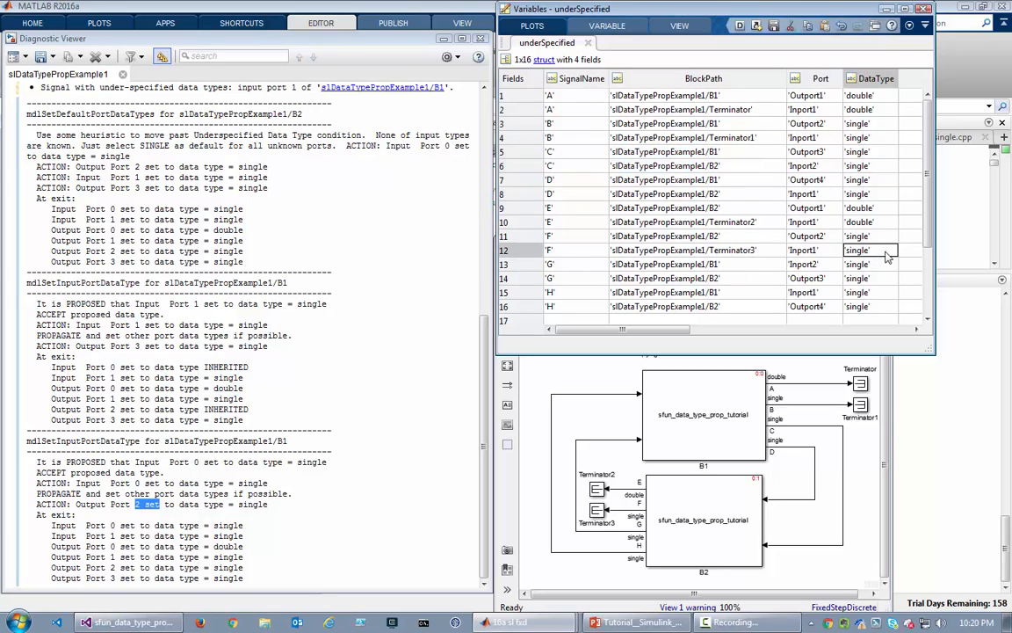
mouse_move(903, 499)
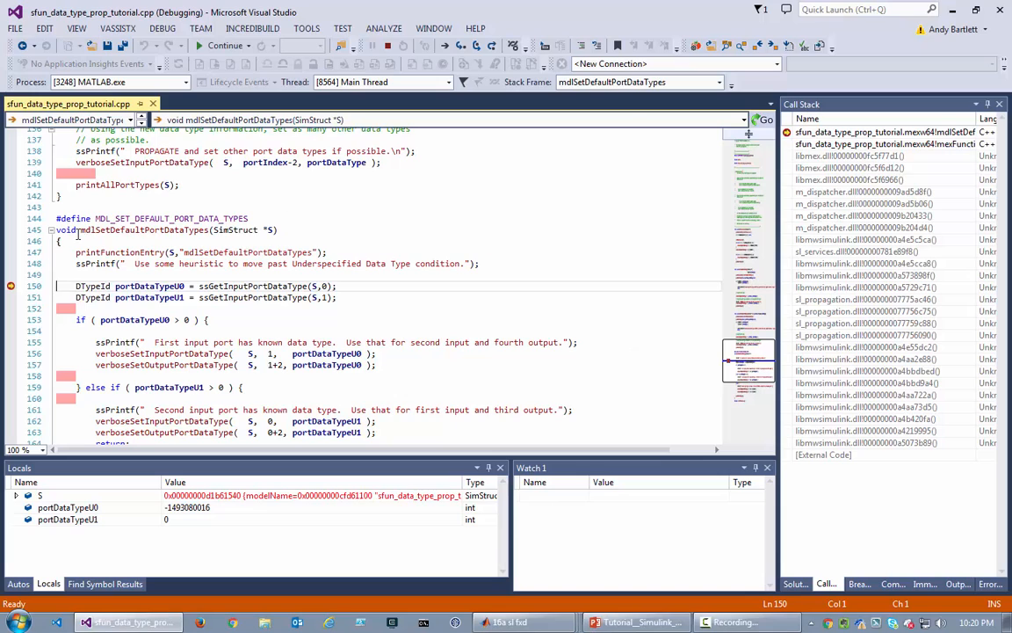
Step through mdlSetDefaultPortDataTypes until the else branch defaulting unknown ports to SINGLE runs
double_click(144, 228)
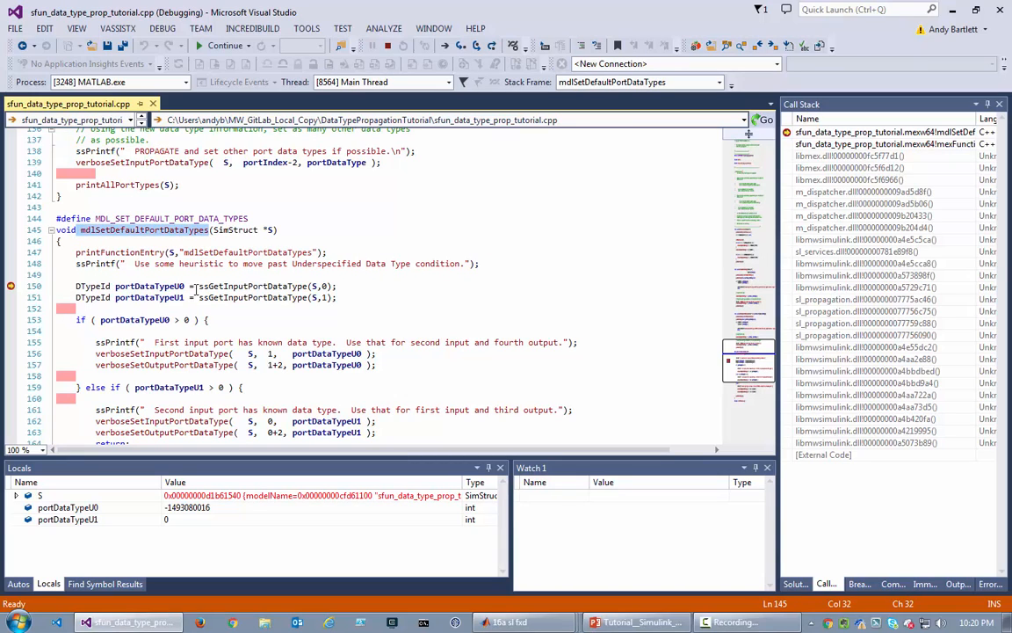
mouse_move(489, 284)
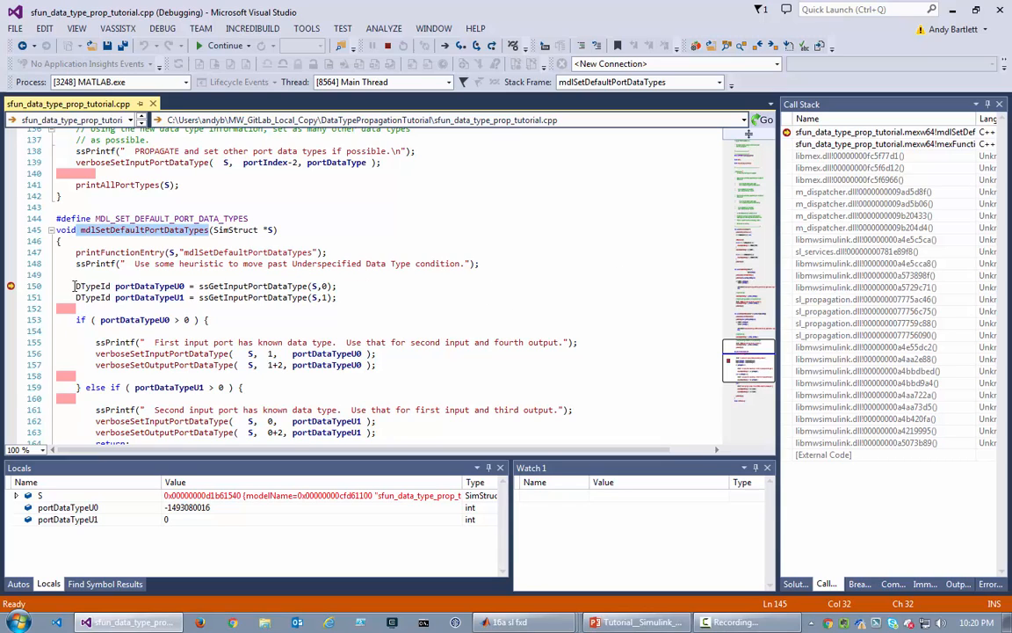
mouse_move(478, 46)
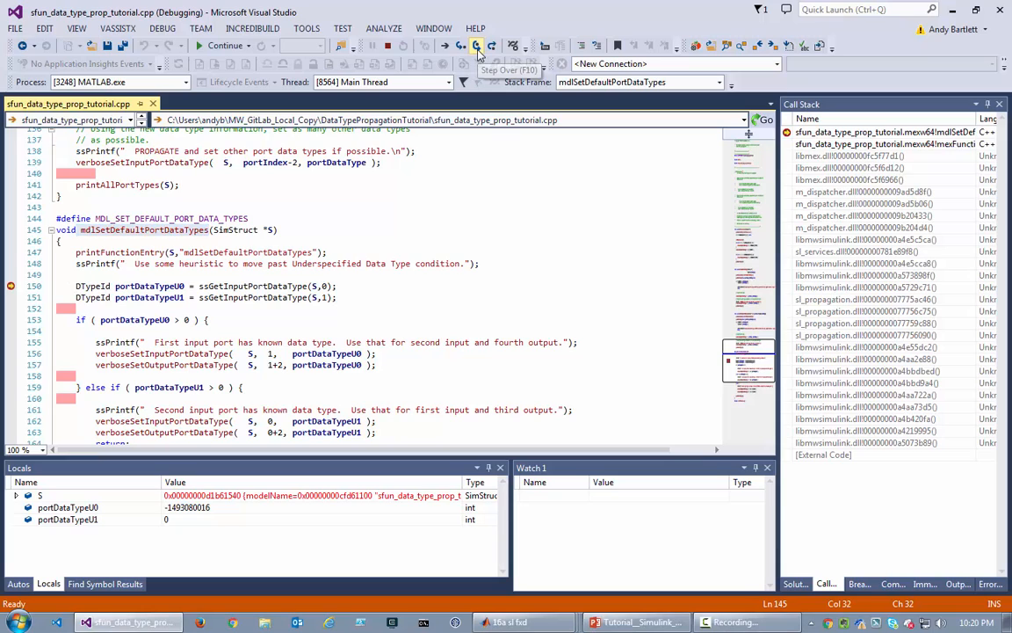
click(480, 46)
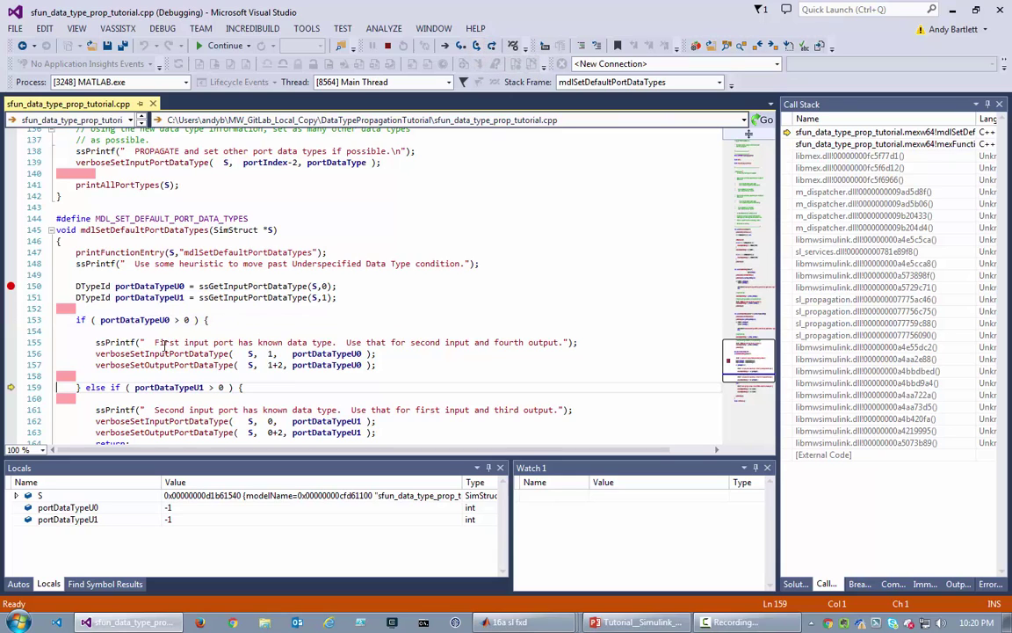
click(210, 320)
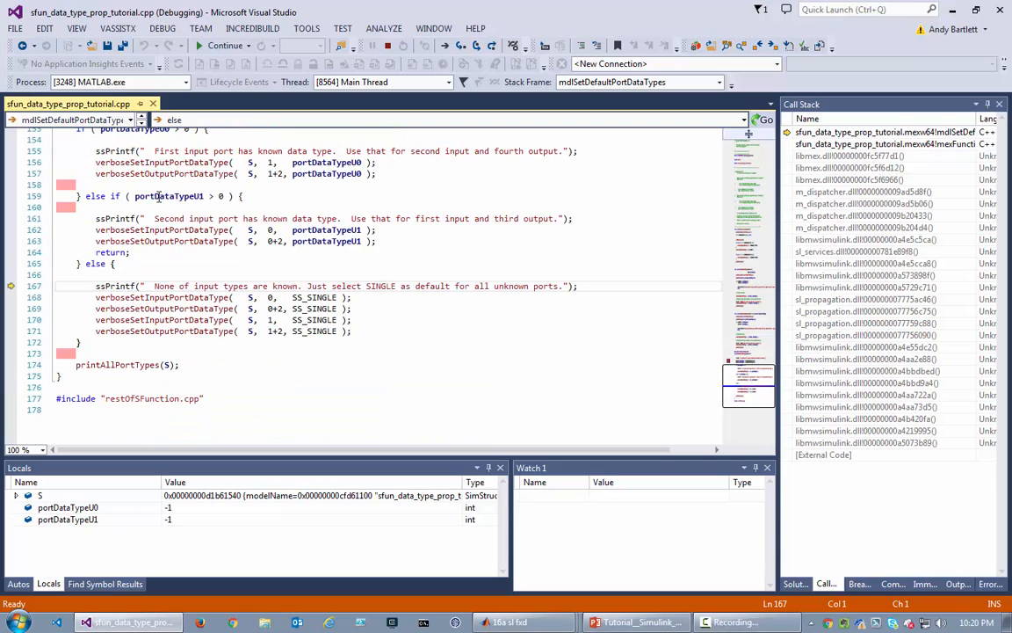
mouse_move(325, 218)
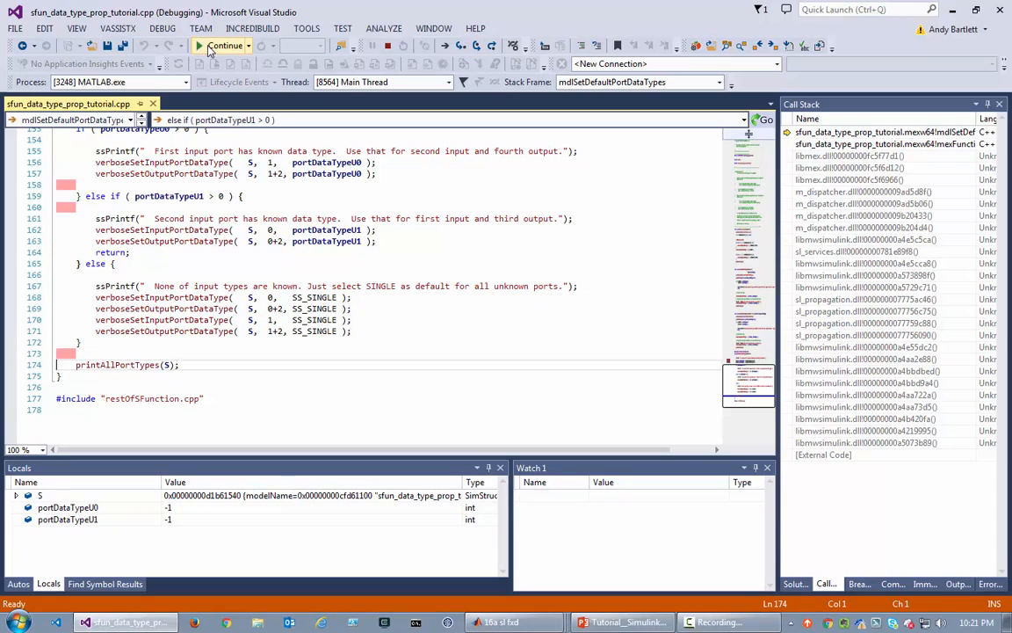
Resume the simulation from Visual Studio and bring the Data Type Propagation Example model forward
click(207, 46)
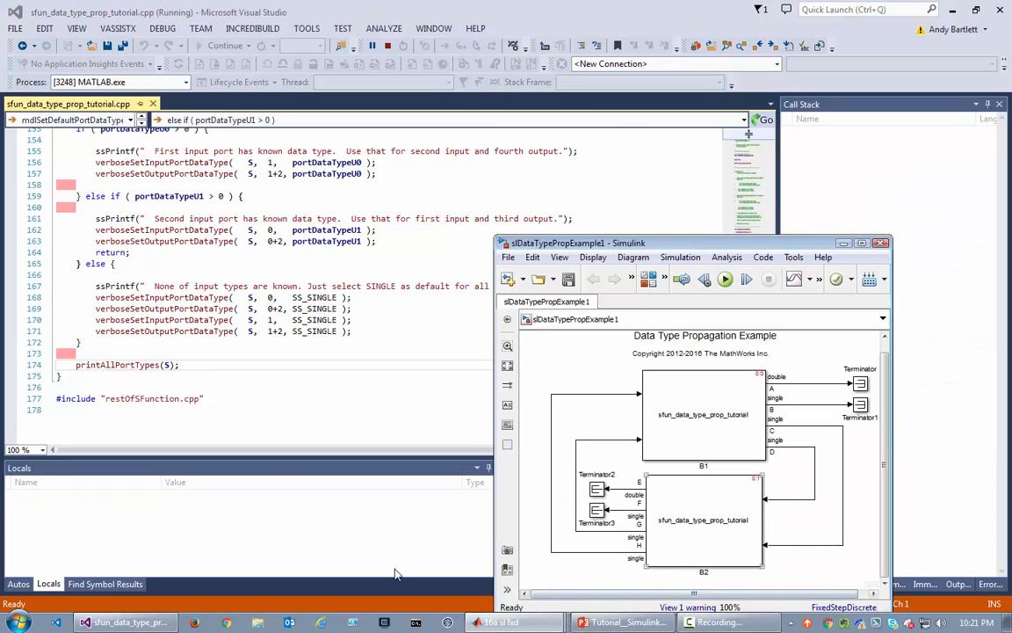
click(443, 621)
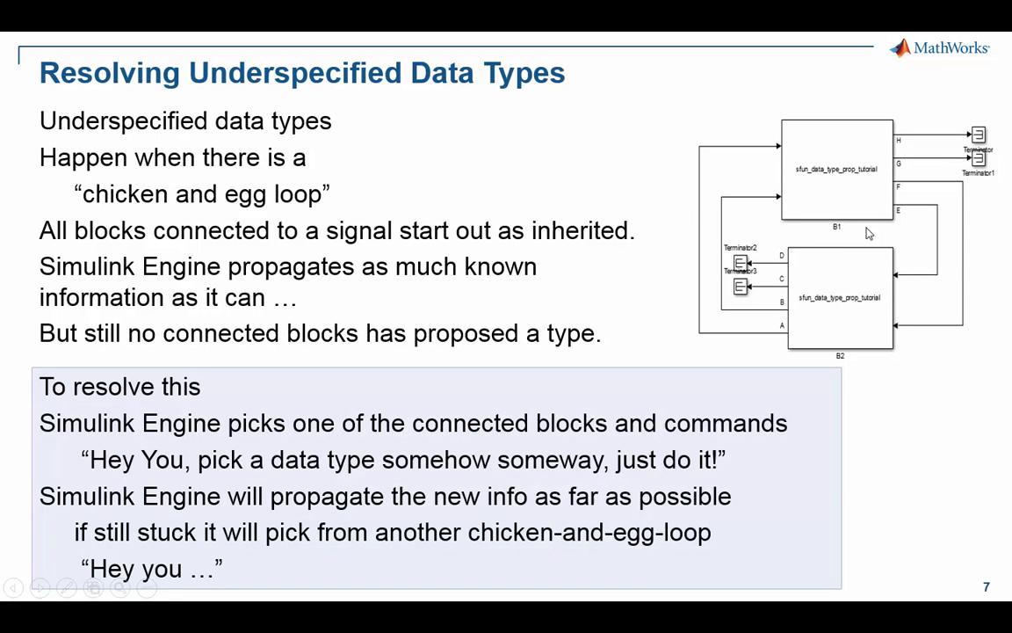
mouse_move(805, 167)
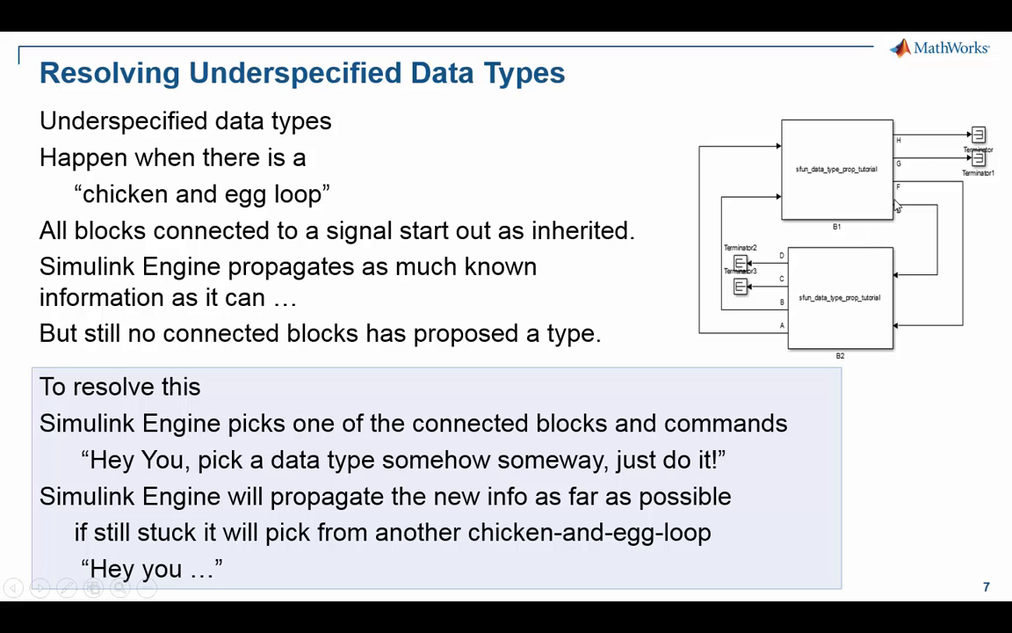
mouse_move(235, 419)
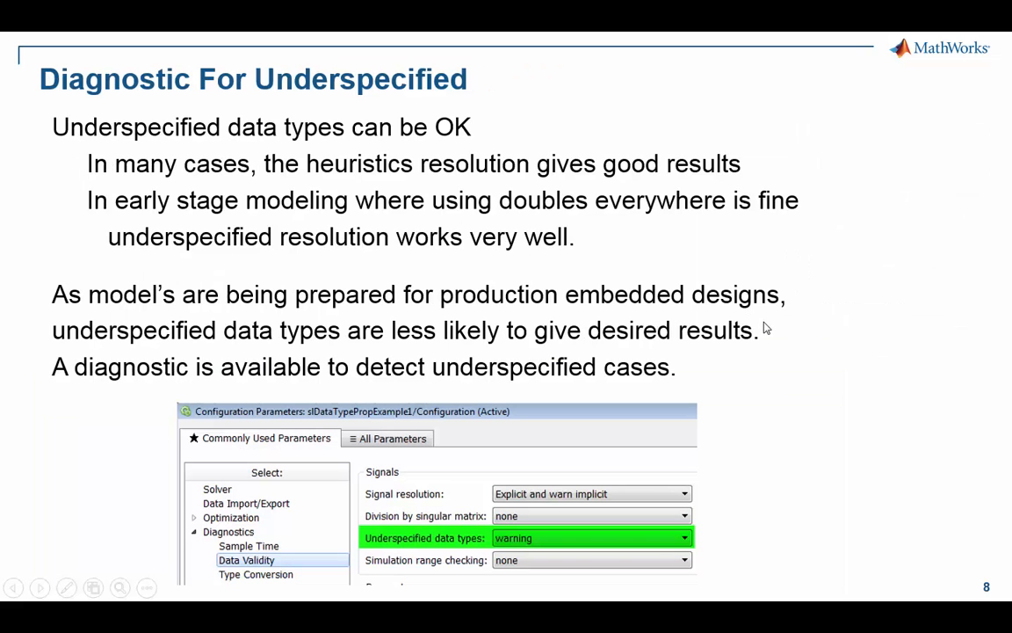
mouse_move(358, 524)
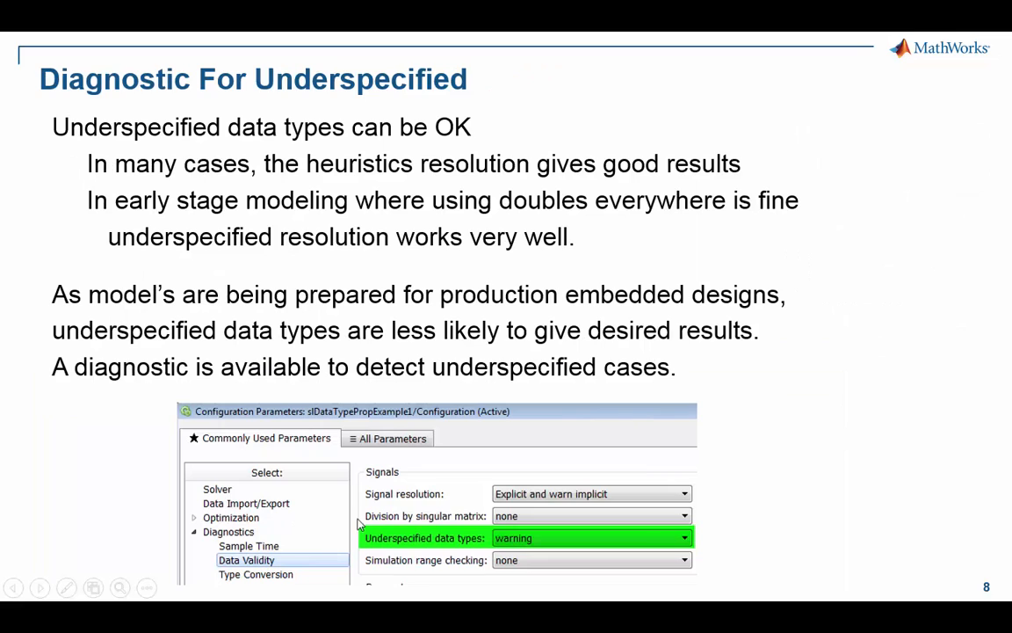
mouse_move(218, 424)
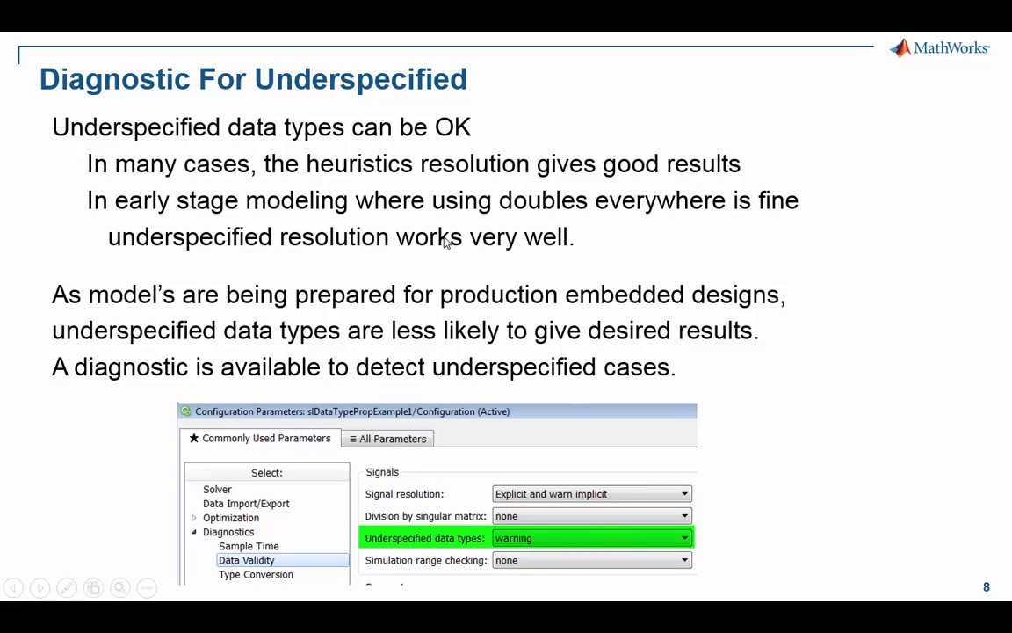
mouse_move(345, 549)
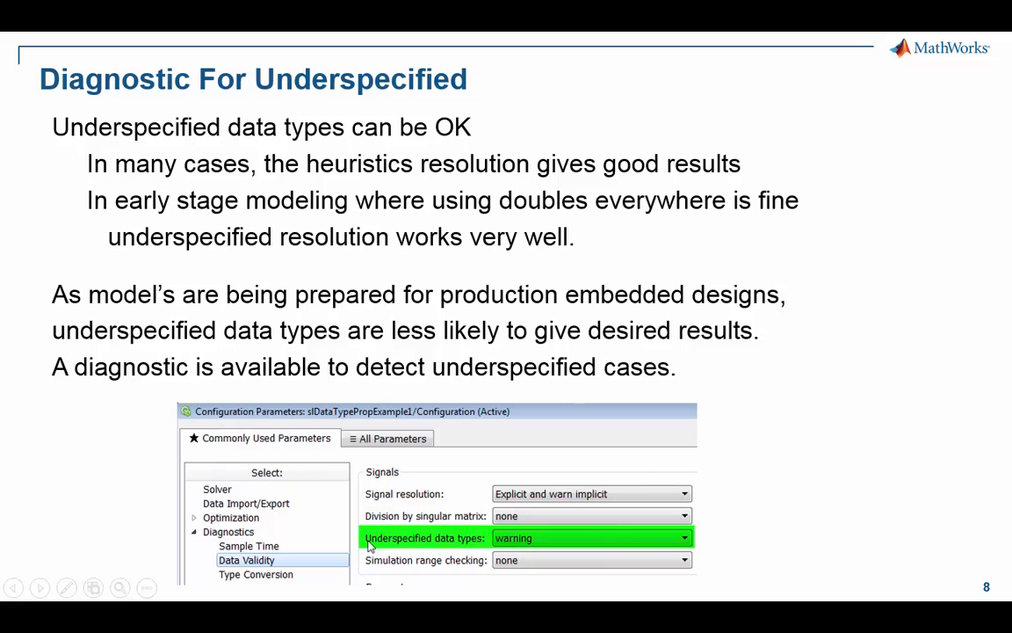
mouse_move(474, 517)
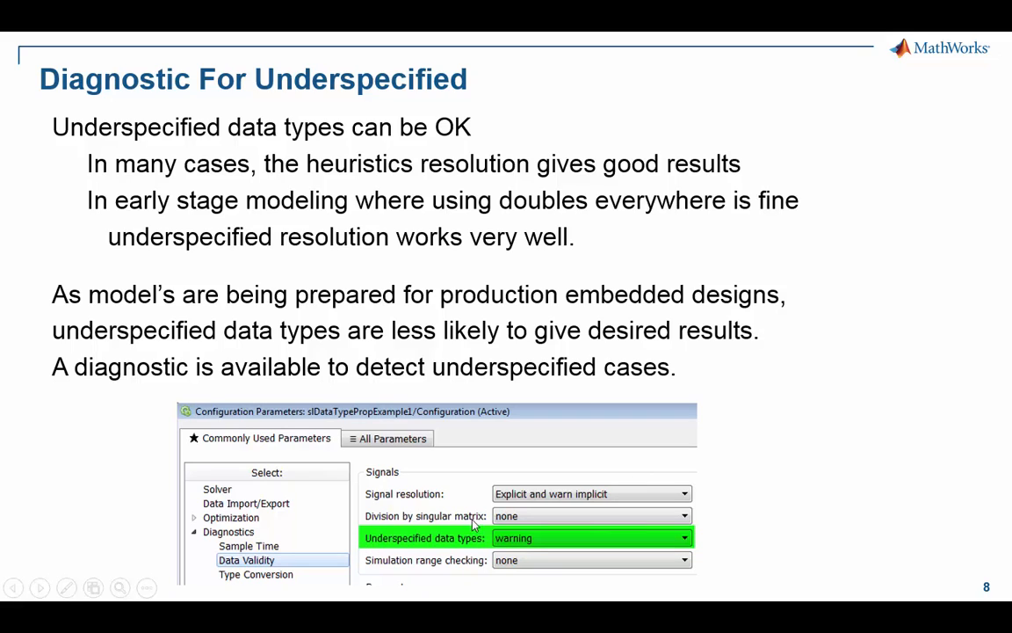
mouse_move(506, 548)
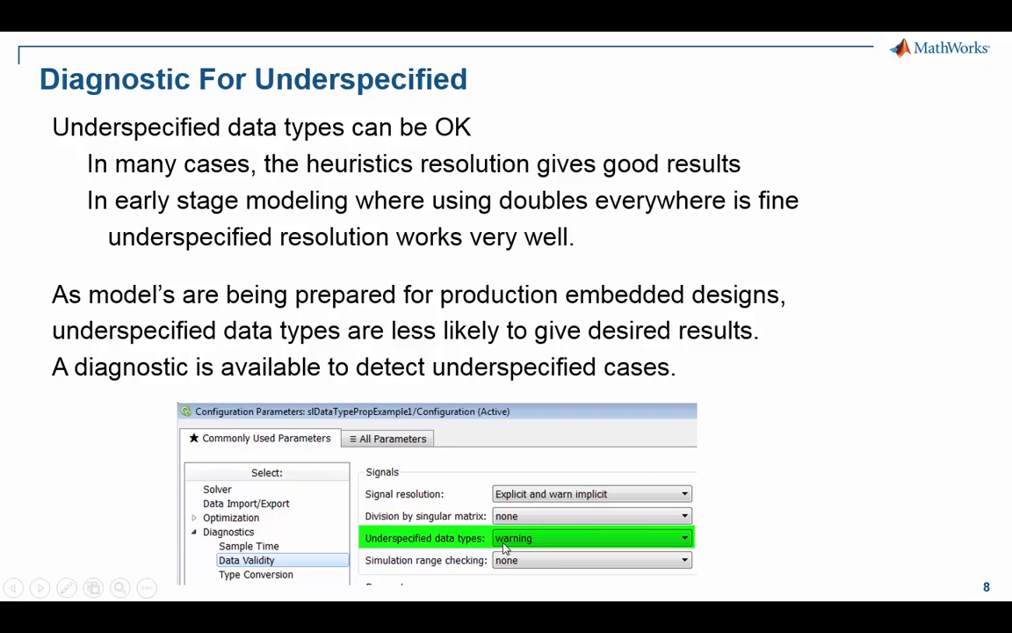
Advance the slideshow to the 'Diagnostic For Underspecified' slide
click(38, 587)
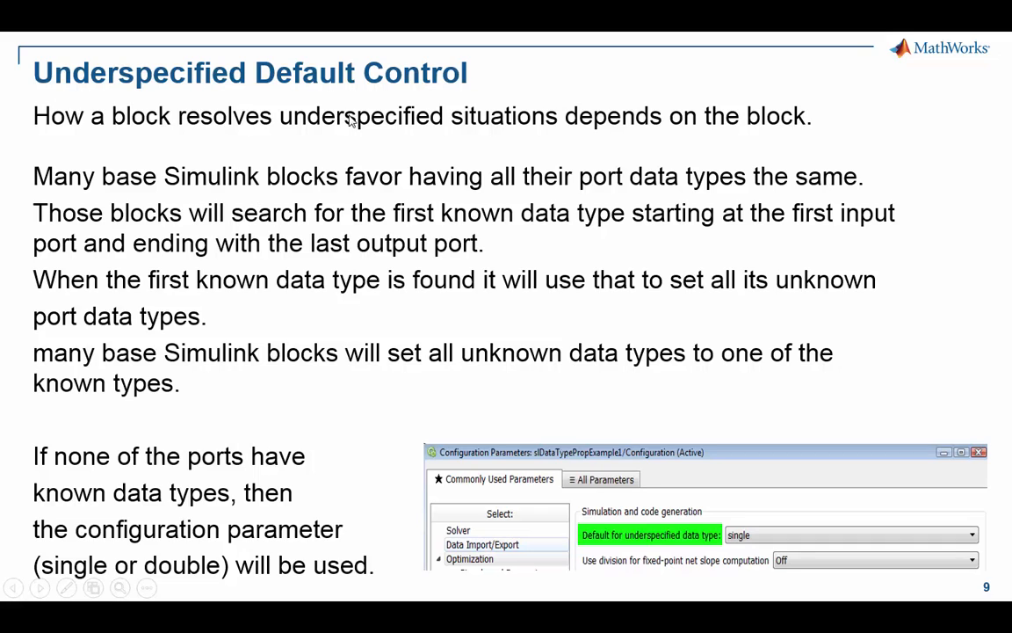
mouse_move(364, 133)
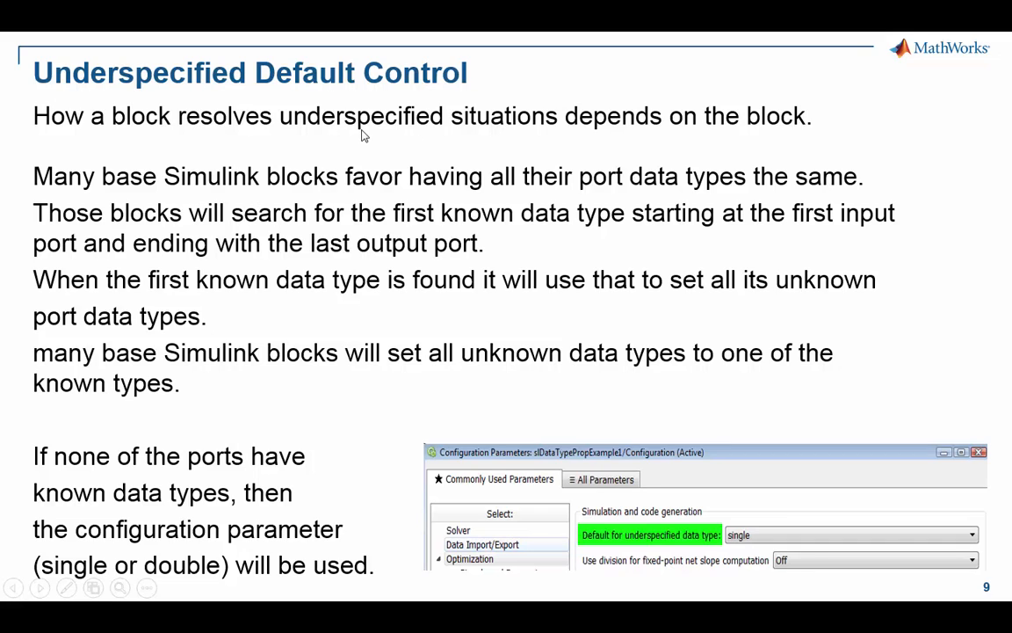
mouse_move(668, 151)
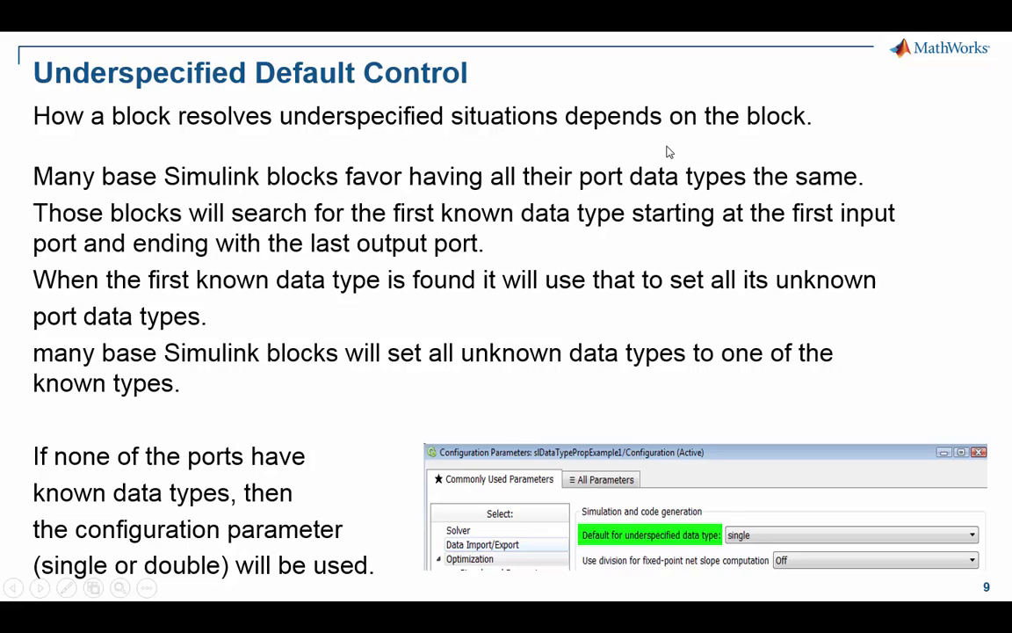
mouse_move(306, 197)
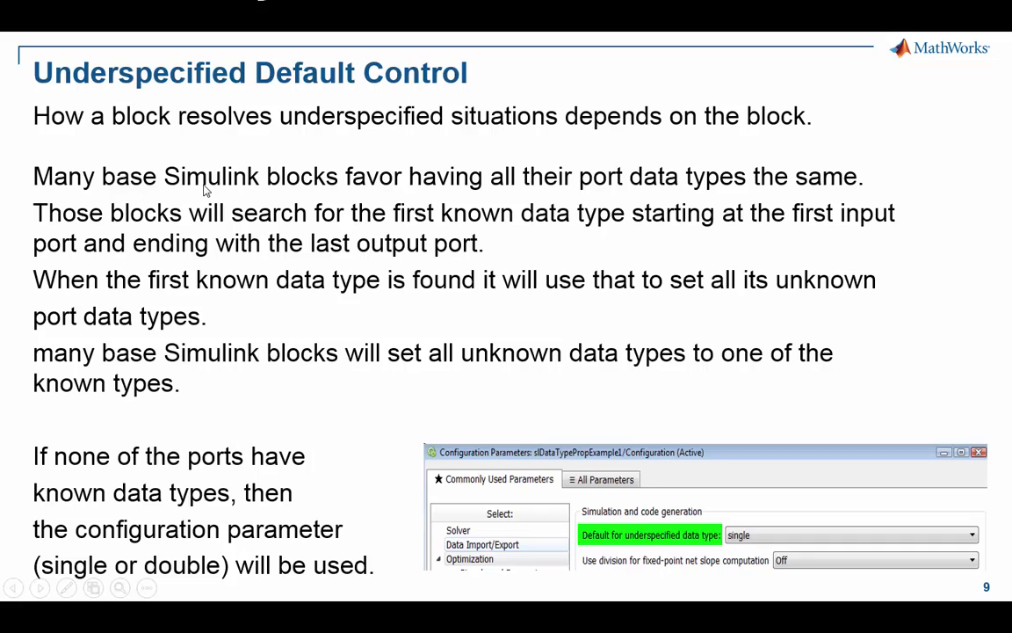
mouse_move(271, 194)
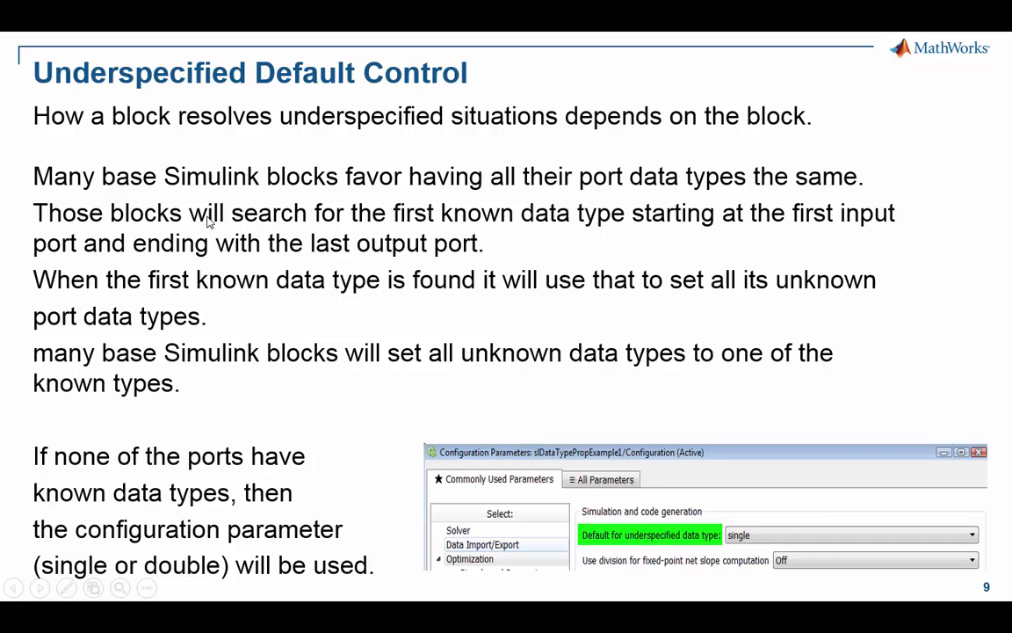
mouse_move(641, 225)
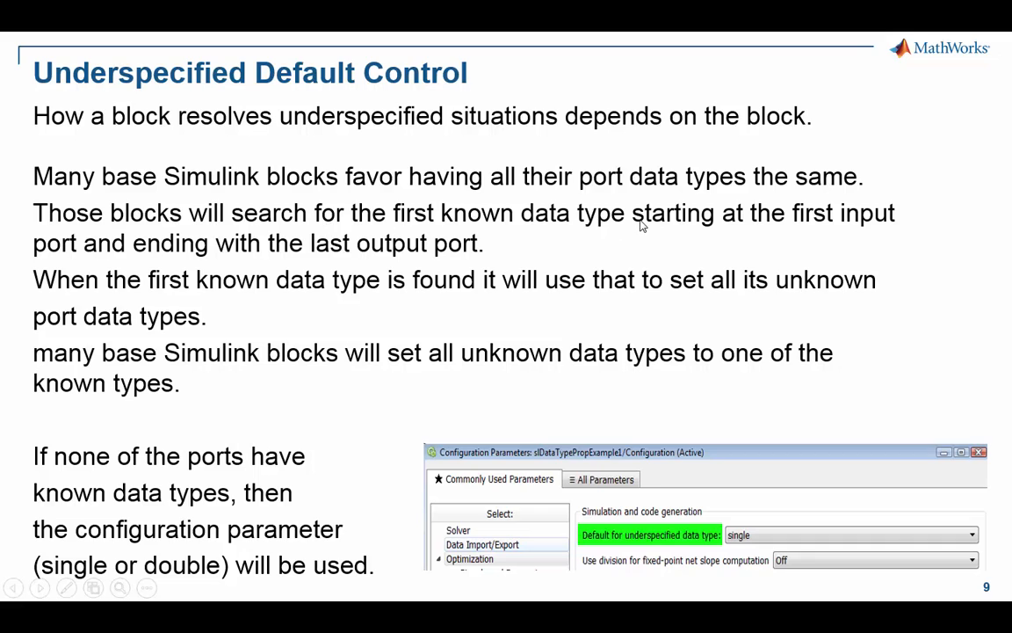
mouse_move(766, 218)
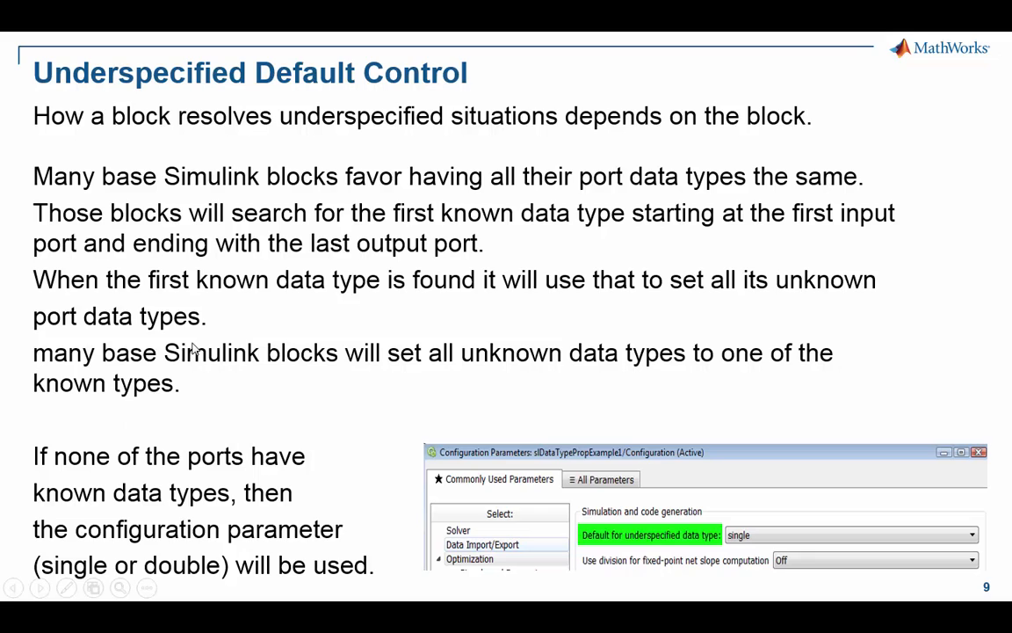
mouse_move(328, 302)
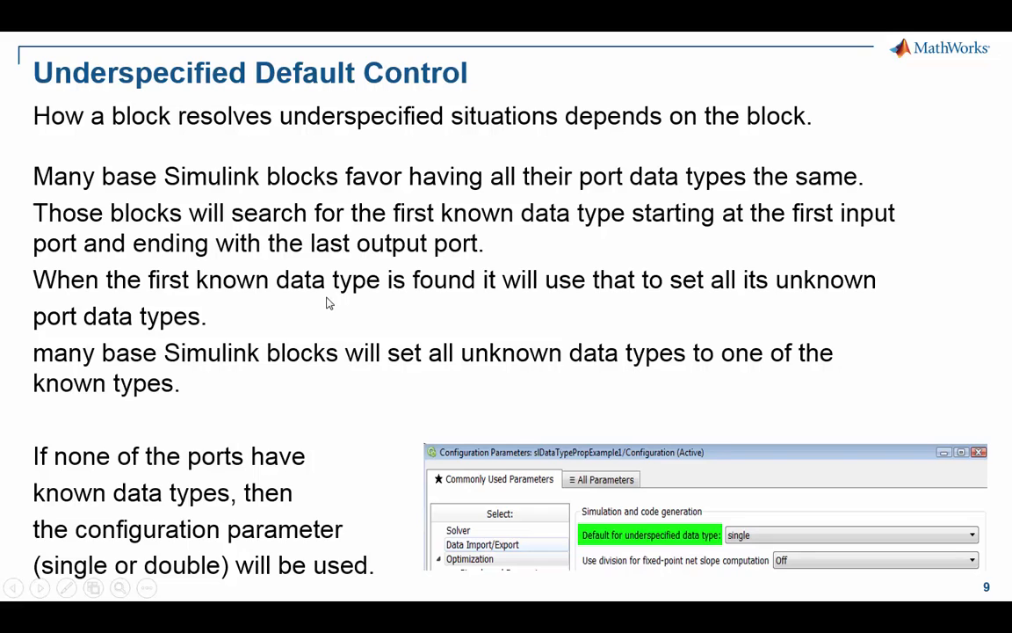
mouse_move(478, 325)
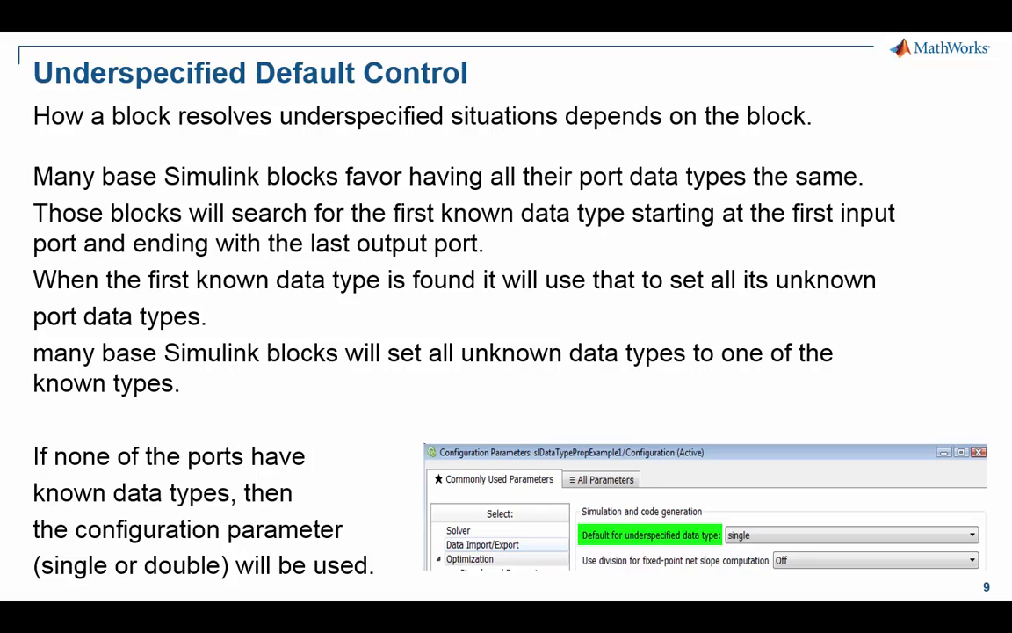
mouse_move(404, 44)
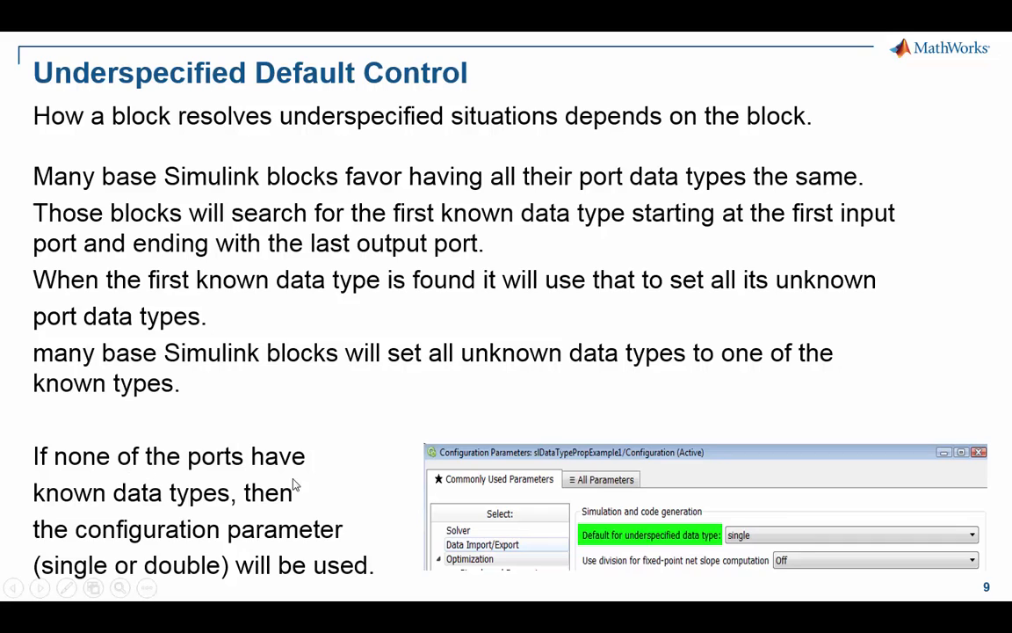
mouse_move(674, 622)
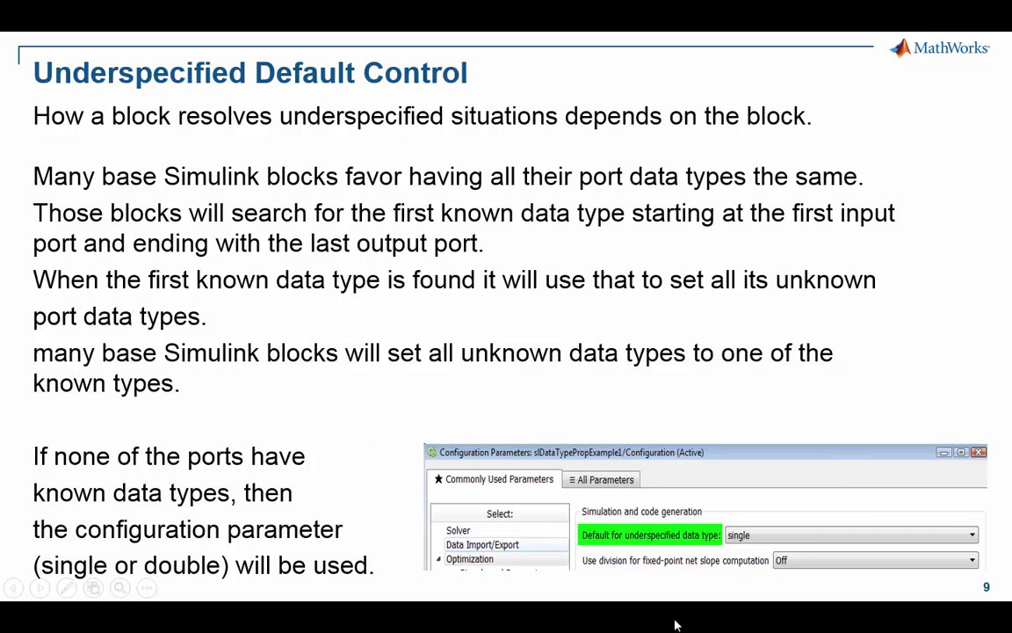
mouse_move(411, 385)
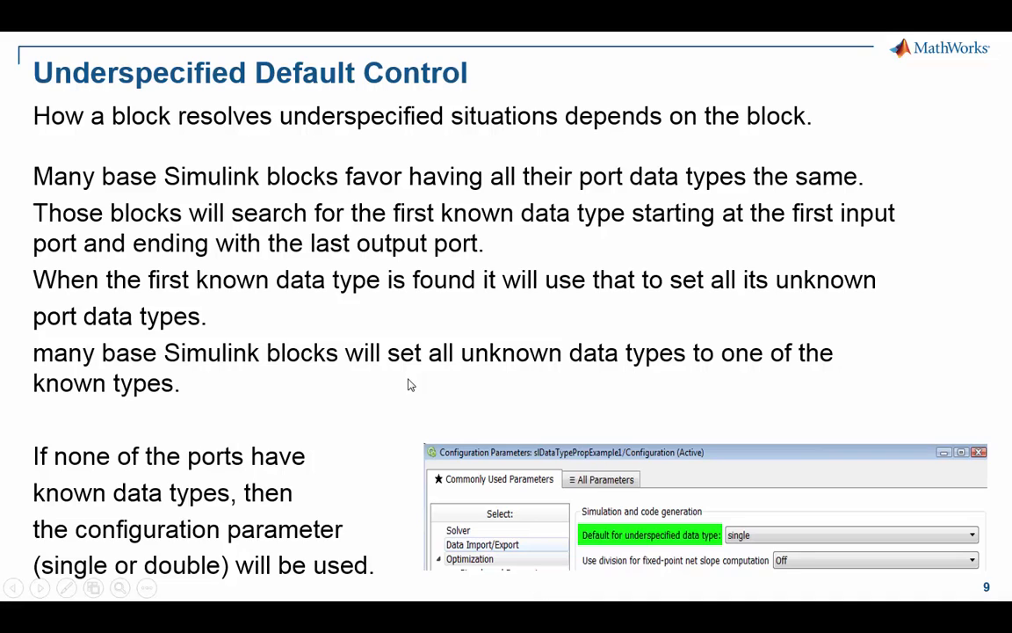
mouse_move(355, 442)
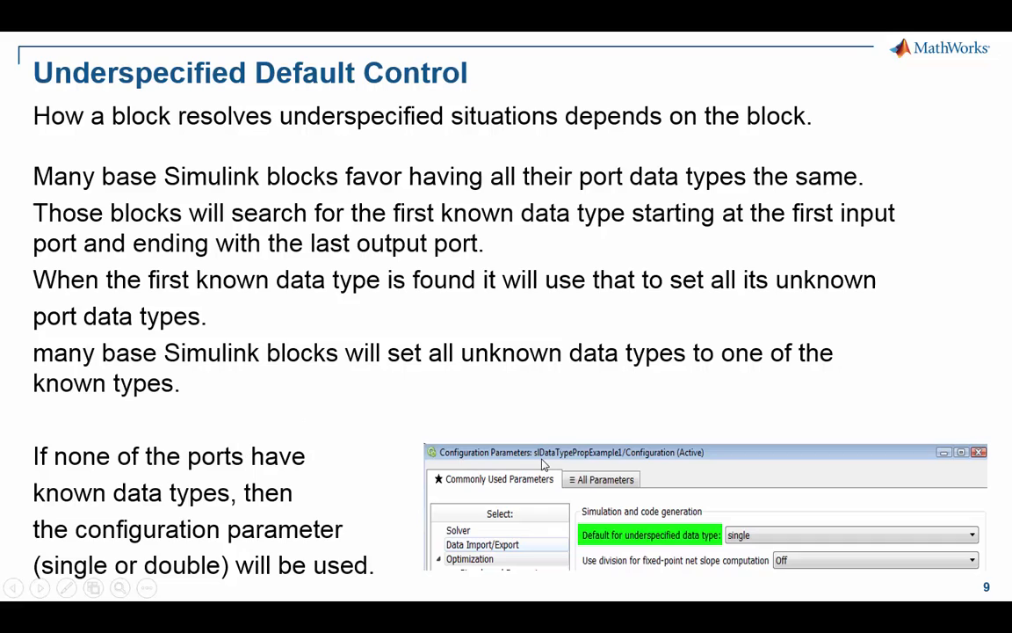
mouse_move(468, 571)
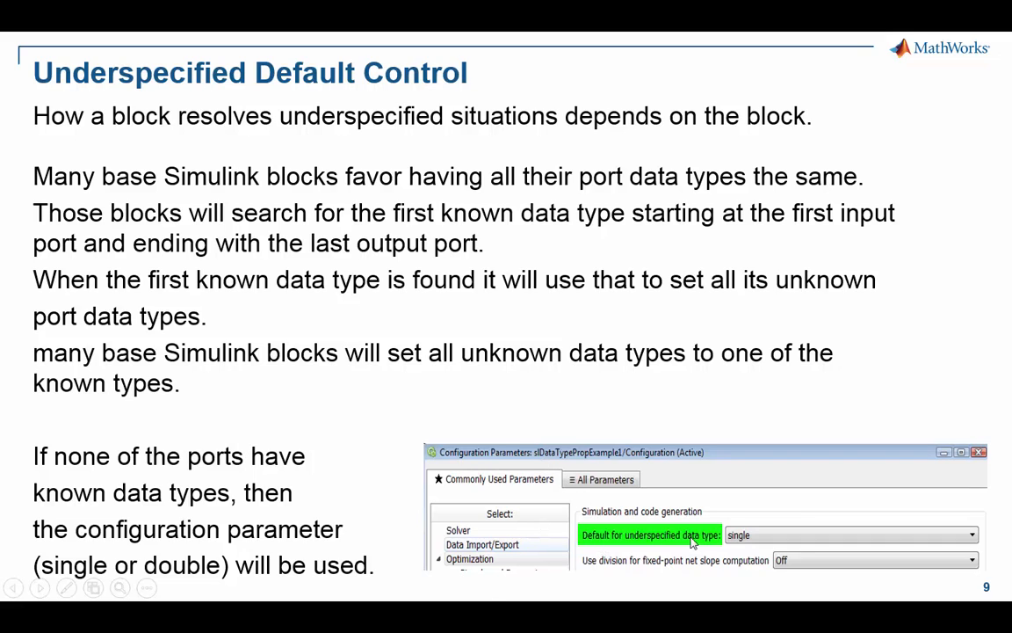
mouse_move(696, 555)
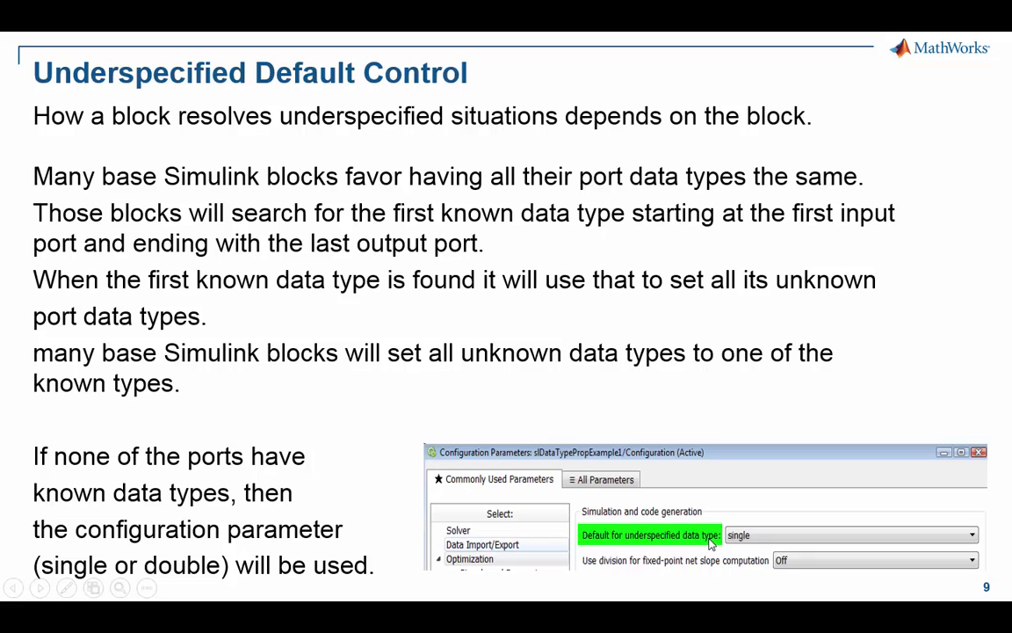
mouse_move(764, 539)
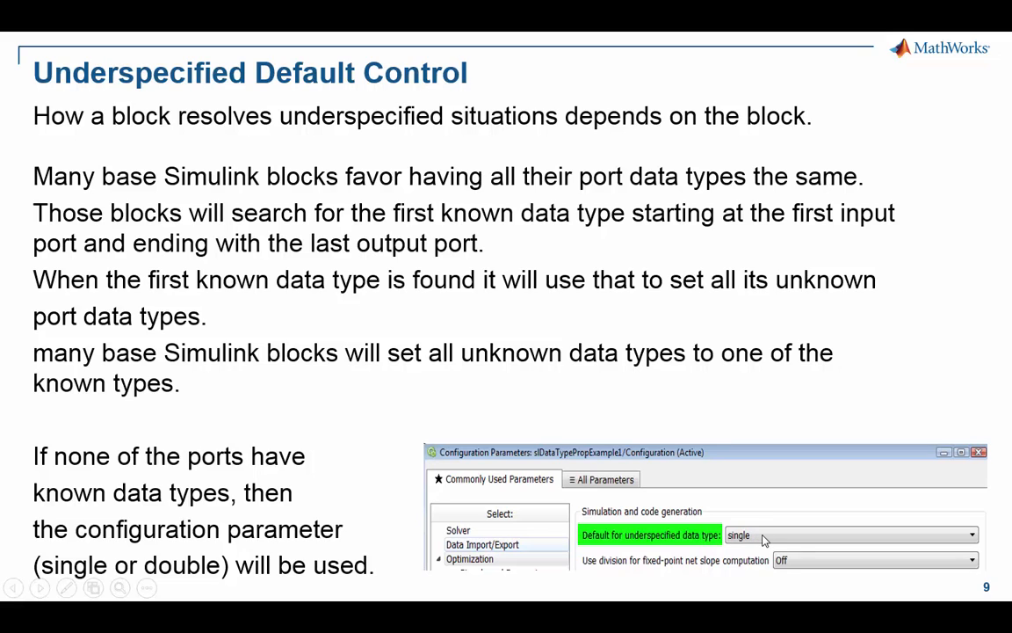
mouse_move(768, 552)
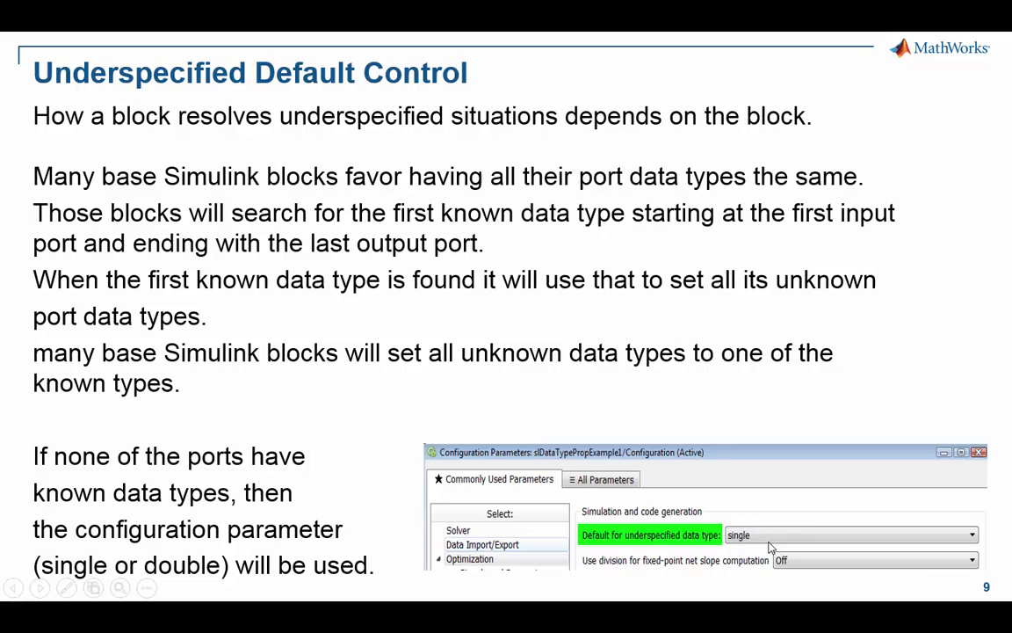
mouse_move(752, 541)
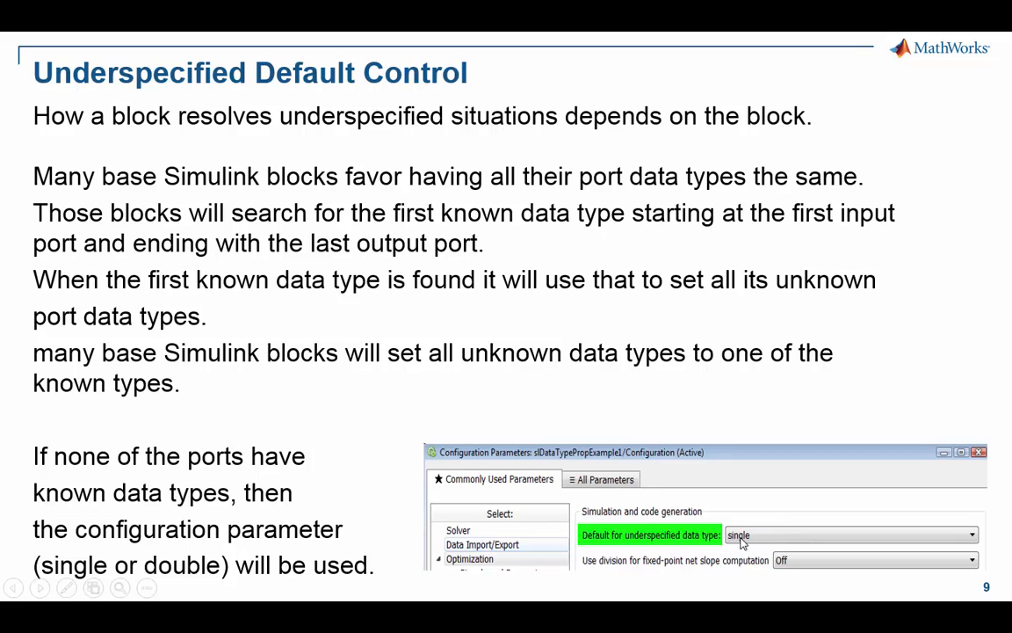
mouse_move(857, 583)
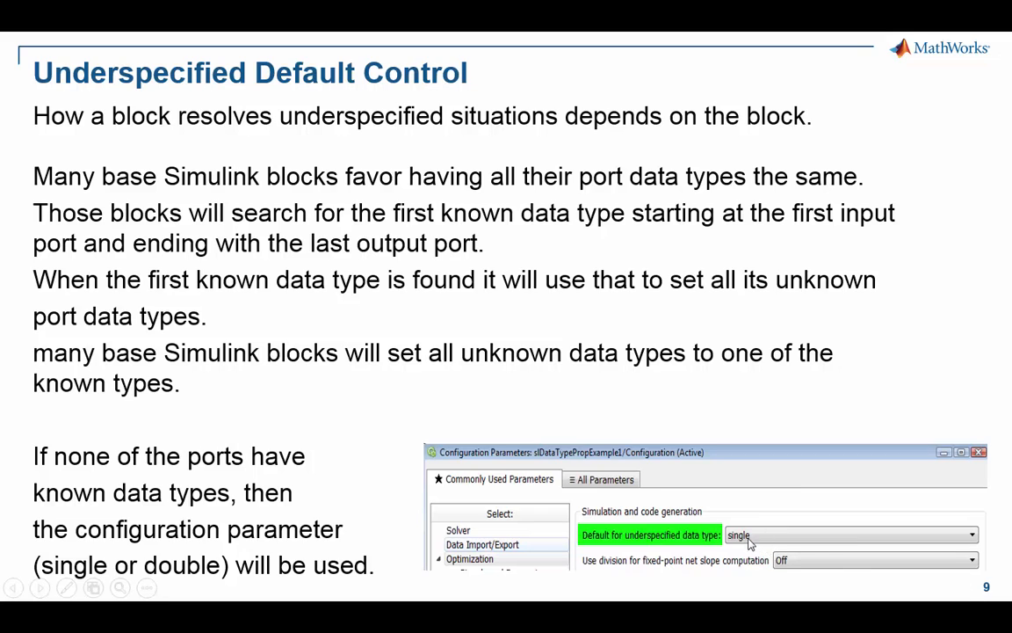
mouse_move(775, 543)
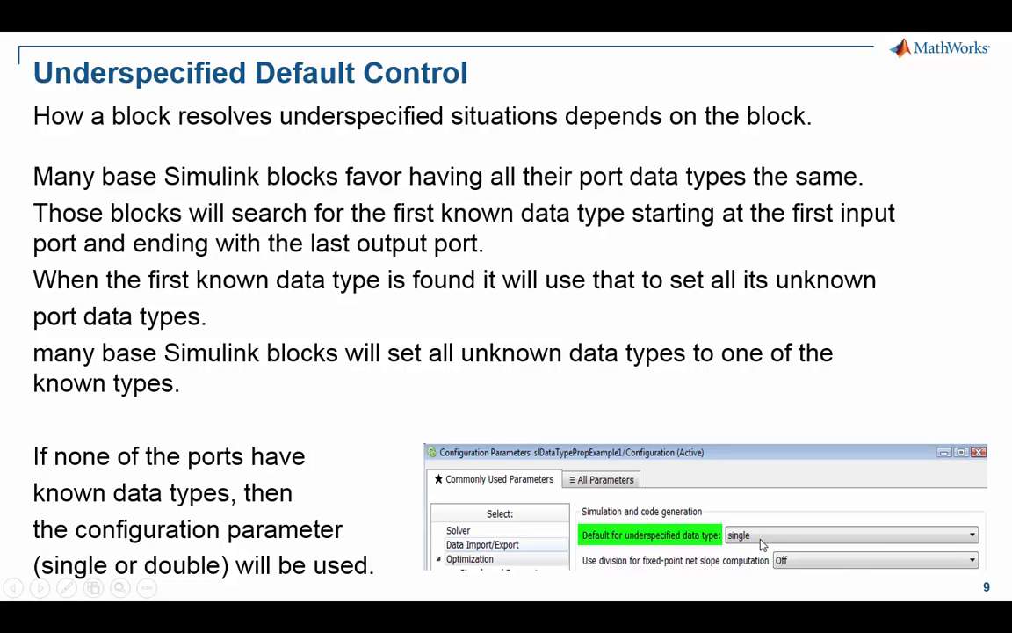
mouse_move(745, 541)
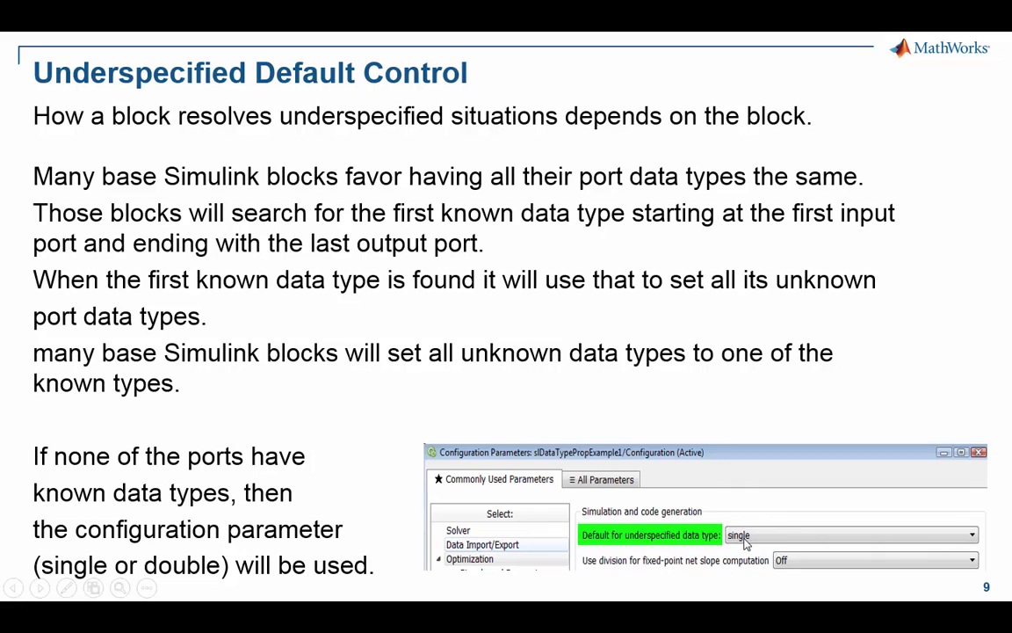
mouse_move(770, 544)
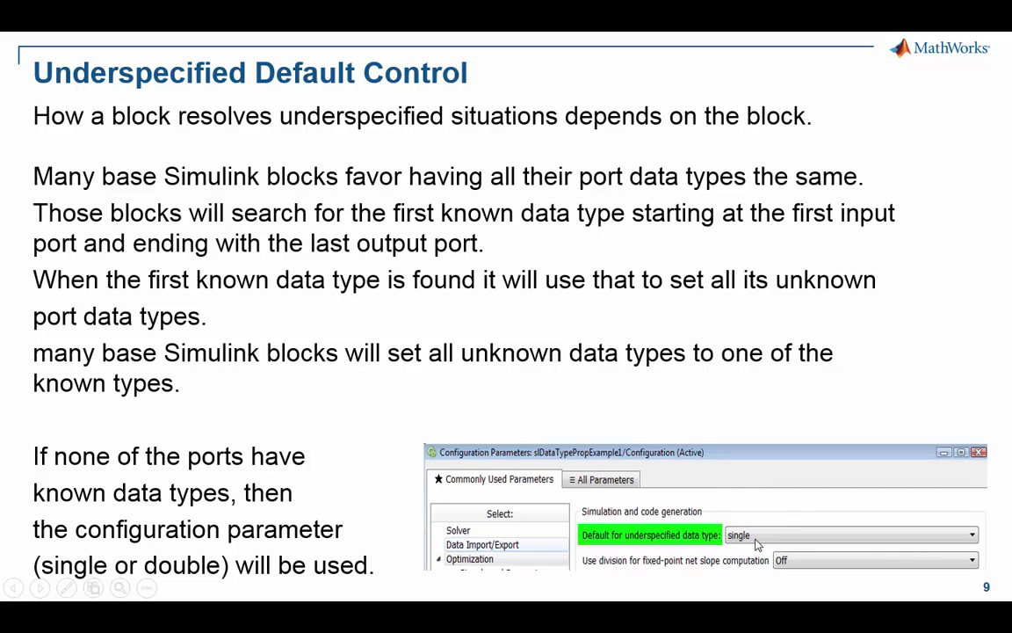